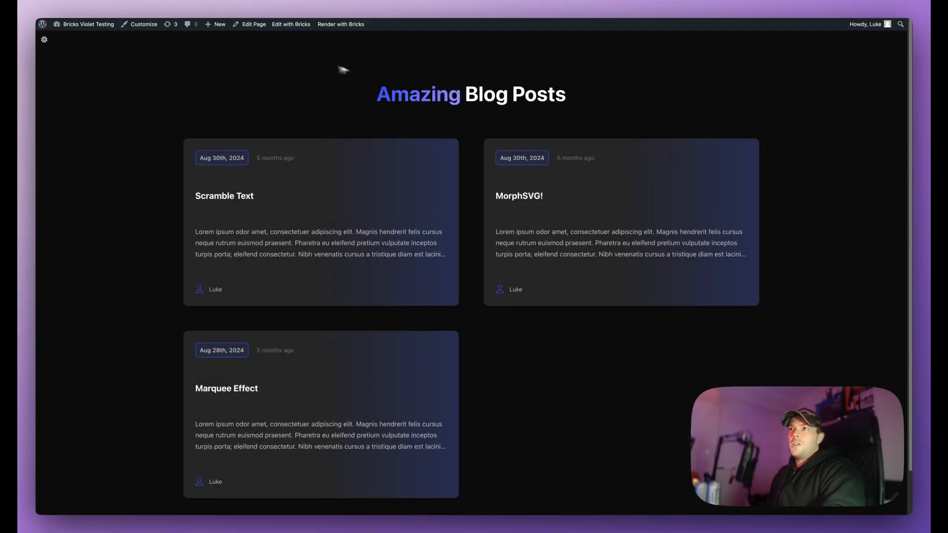
mouse_move(559, 95)
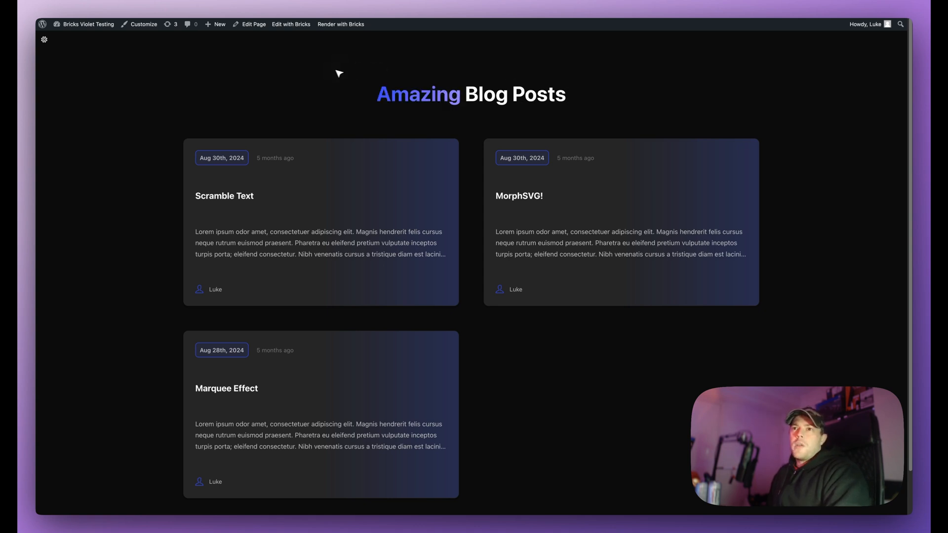
mouse_move(110, 185)
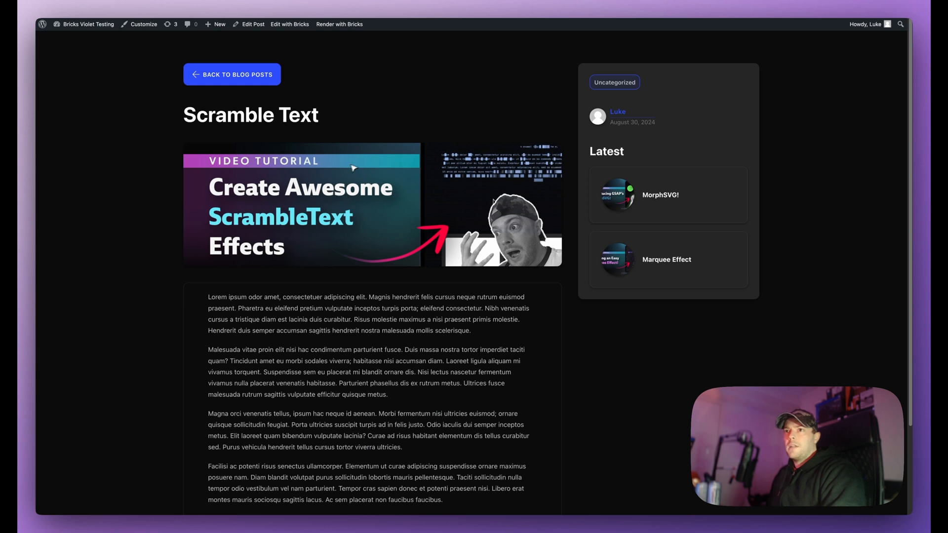
- Browse the three posts in WordPress admin's All Posts list
click(231, 75)
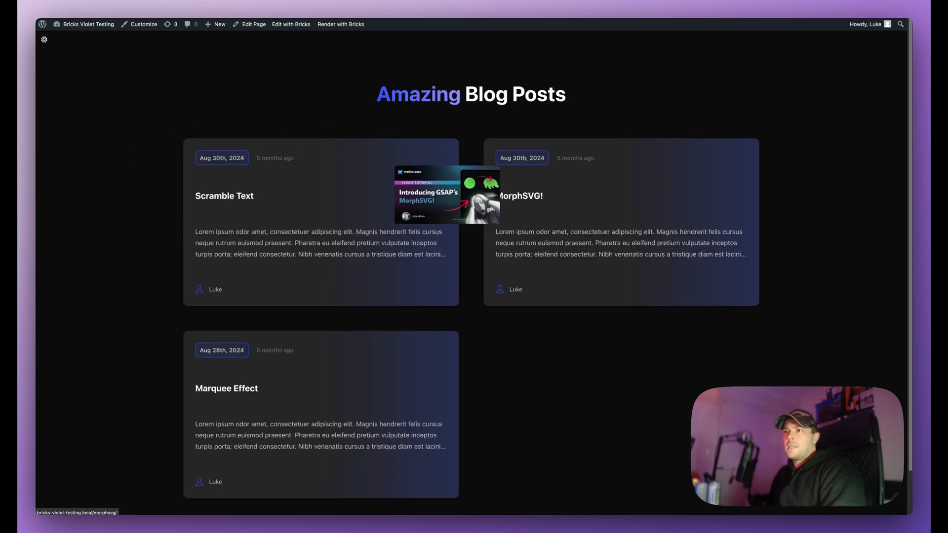
mouse_move(226, 388)
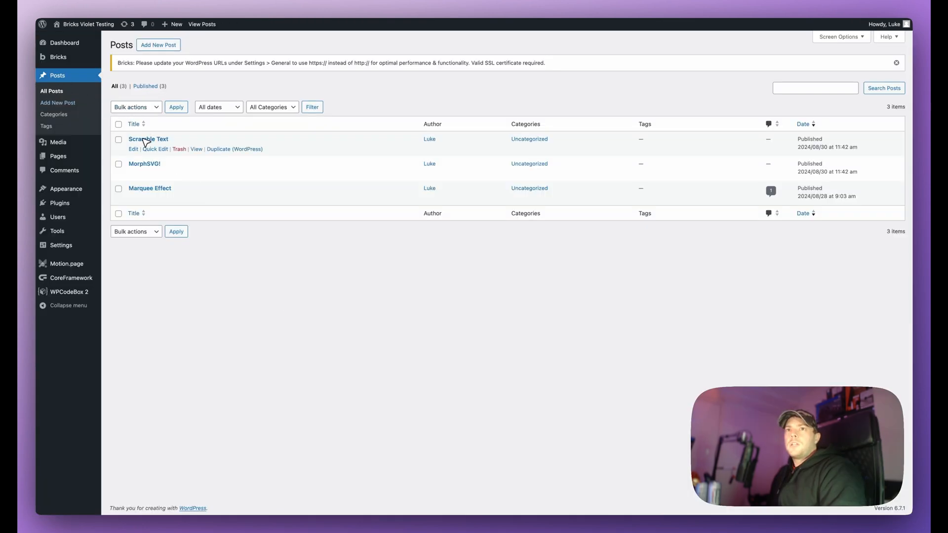
mouse_move(148, 140)
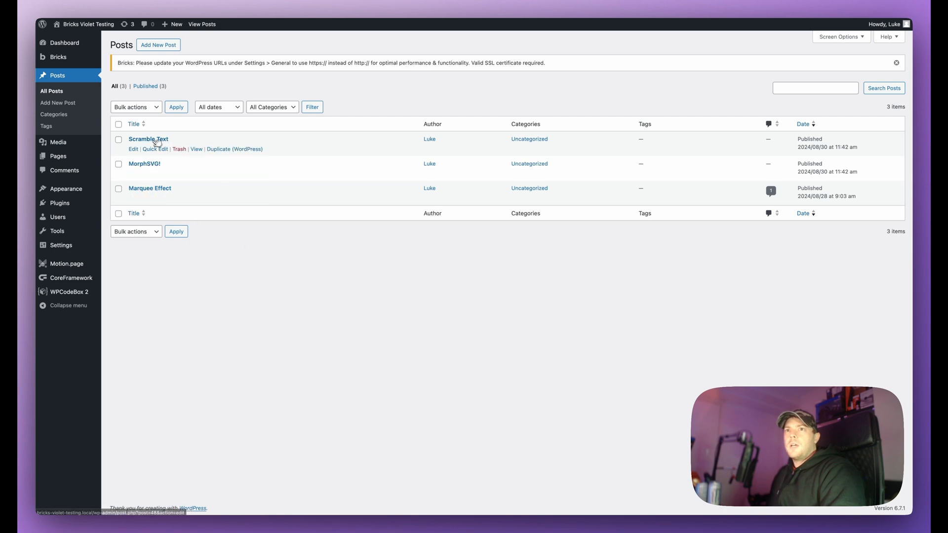
click(148, 140)
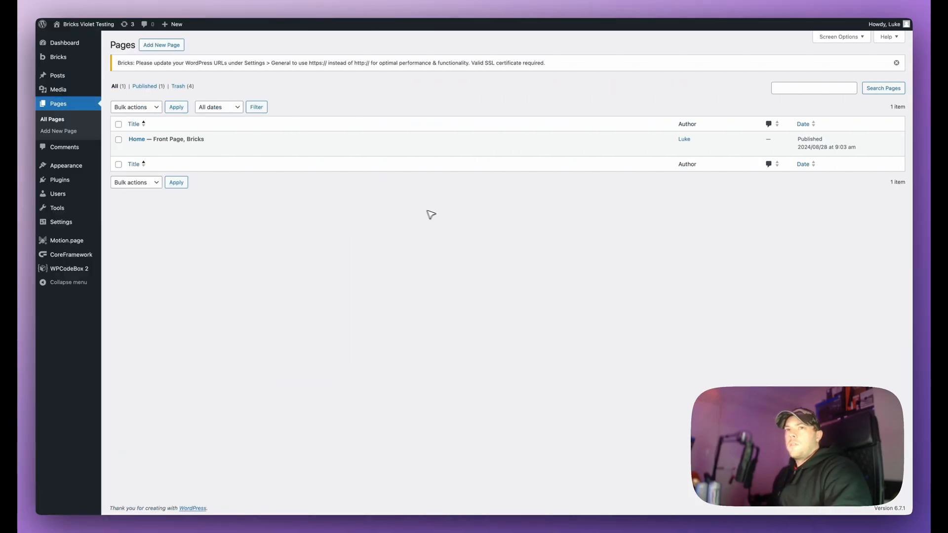
mouse_move(65, 81)
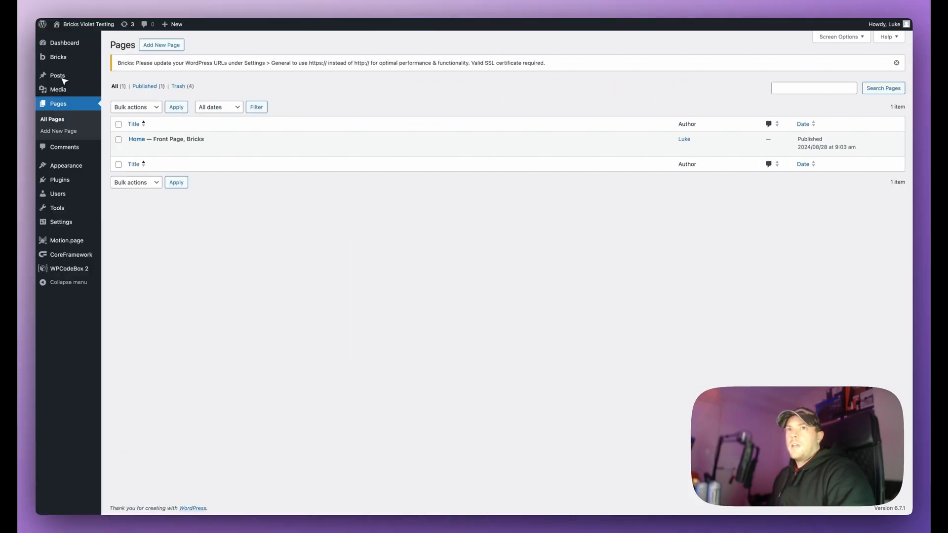
click(57, 75)
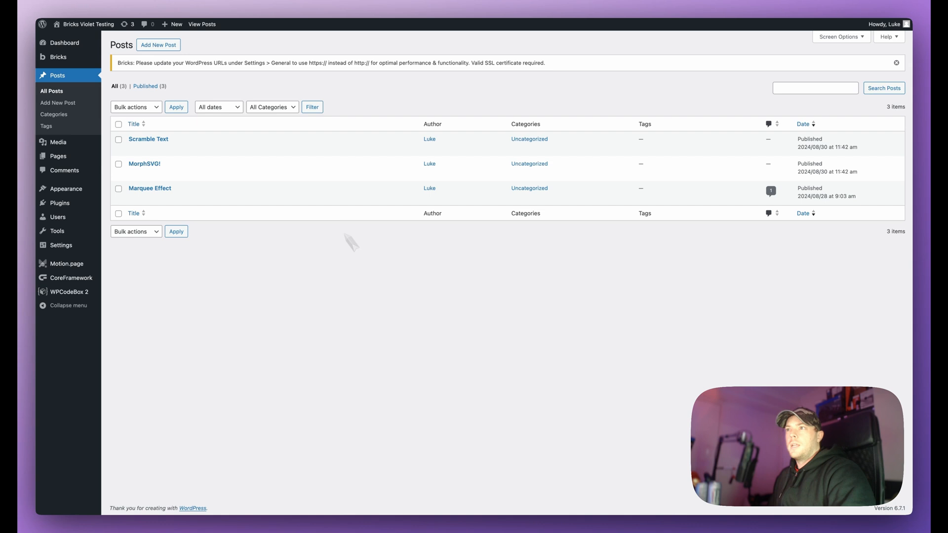
mouse_move(144, 164)
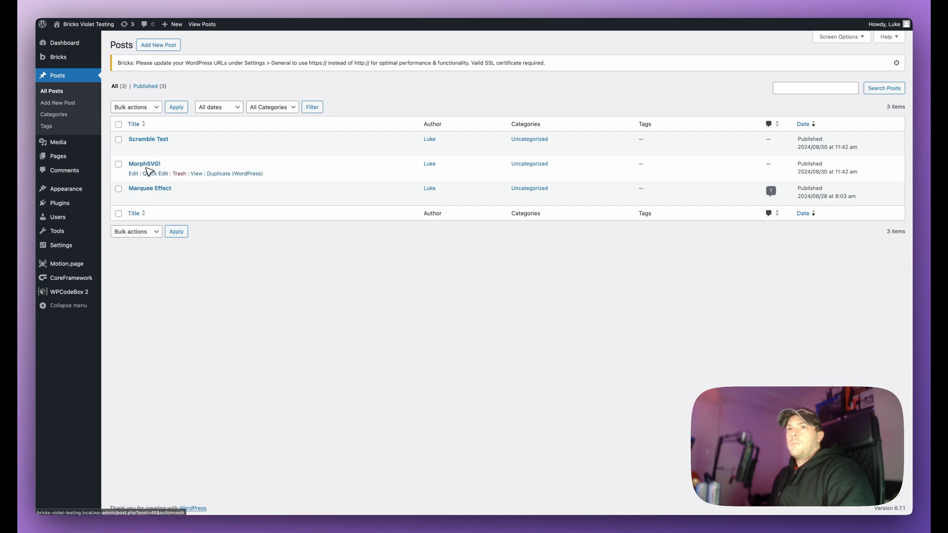
mouse_move(154, 144)
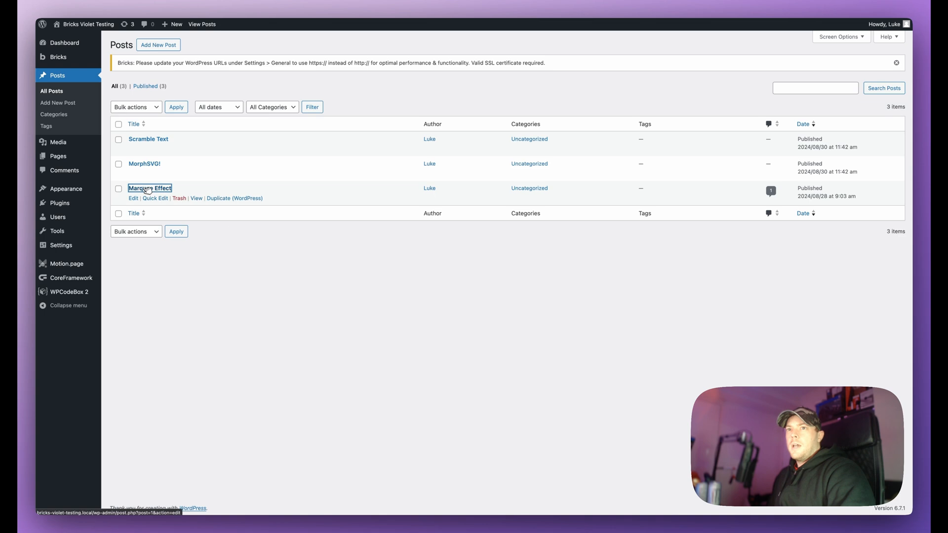
- Open Marquee Effect in the editor, leave it, and go to the Pages list
click(132, 199)
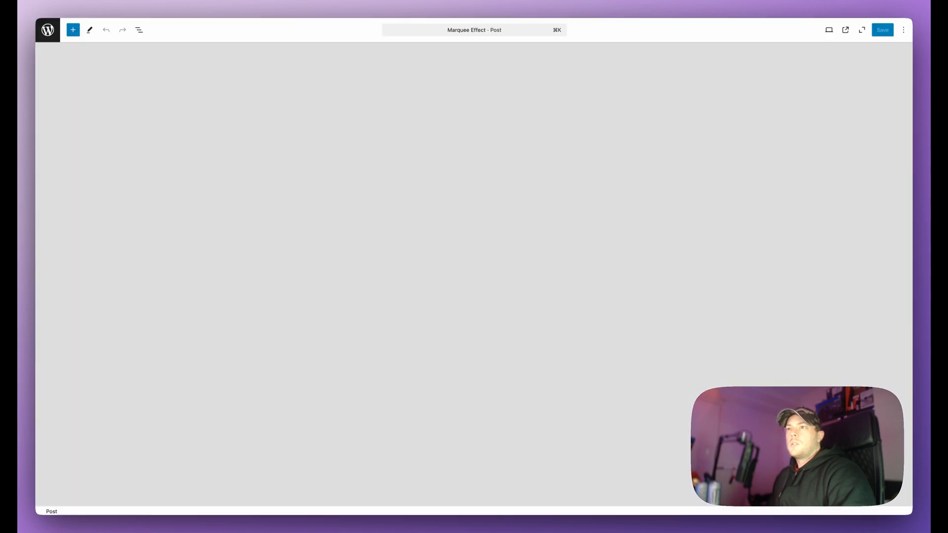
click(861, 30)
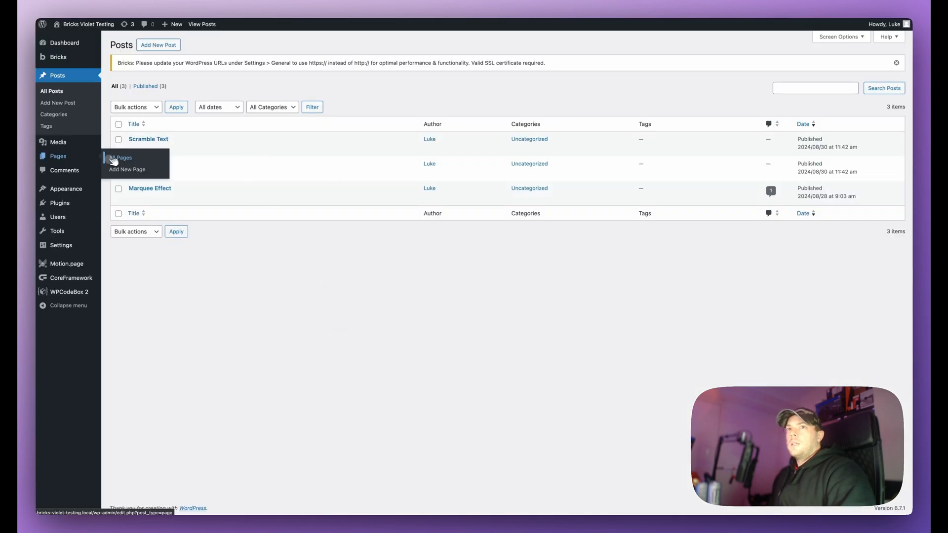
click(121, 158)
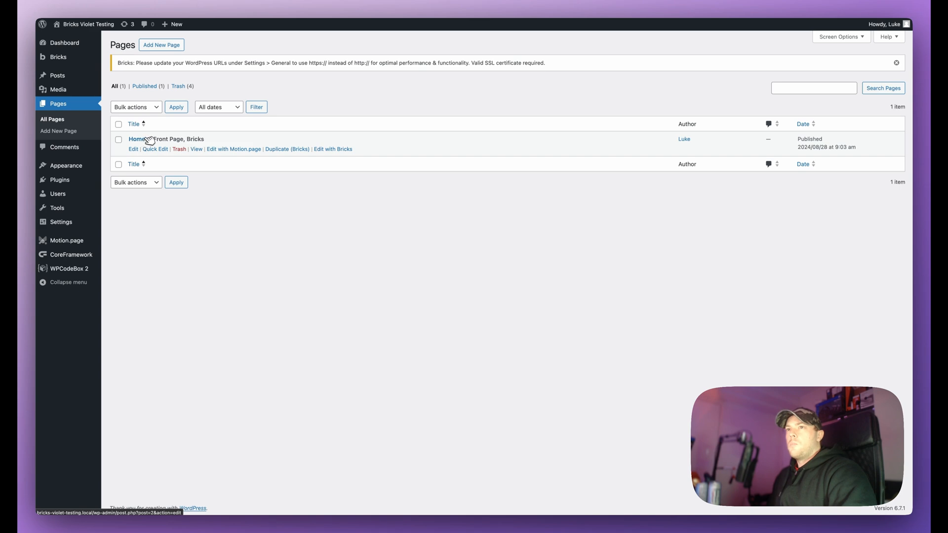
mouse_move(338, 159)
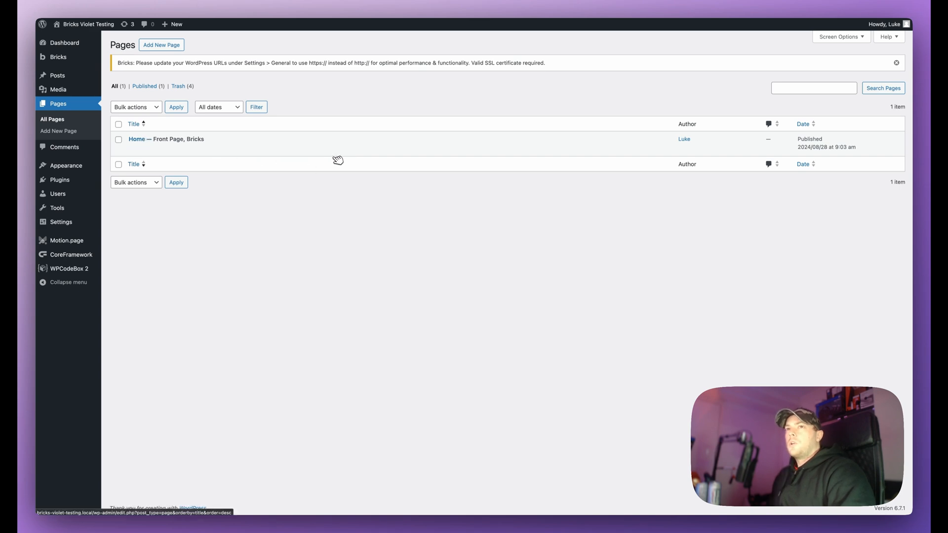
mouse_move(166, 139)
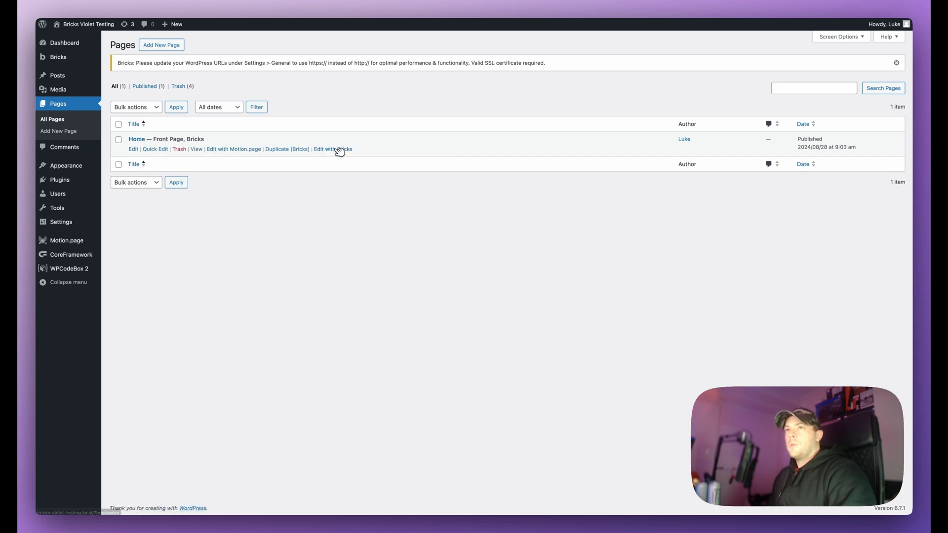
- Open Home in Bricks Builder and select the first blog card's Content block
click(333, 149)
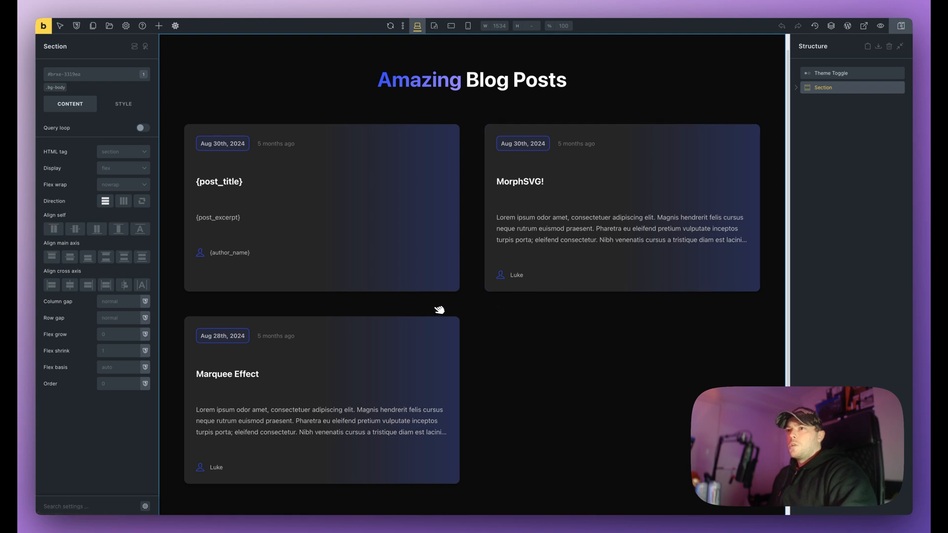
mouse_move(479, 259)
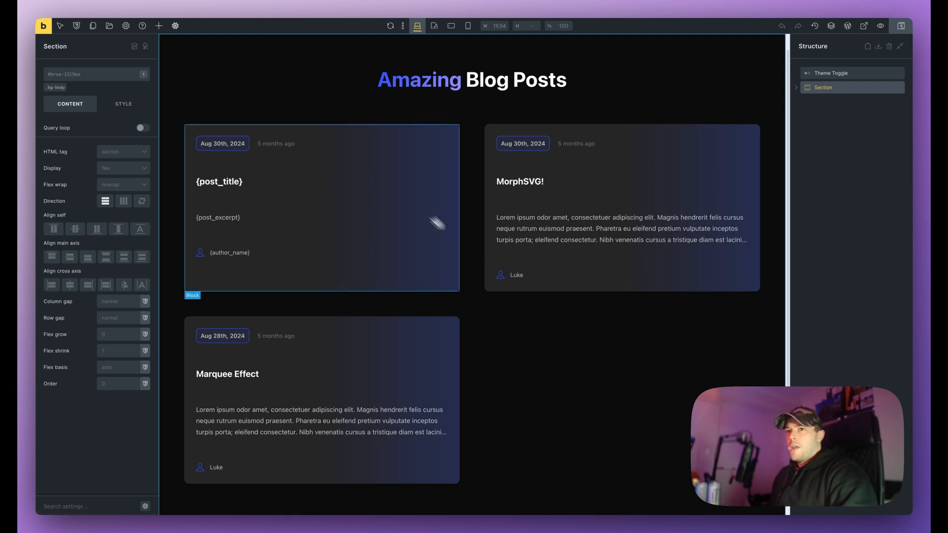
mouse_move(315, 186)
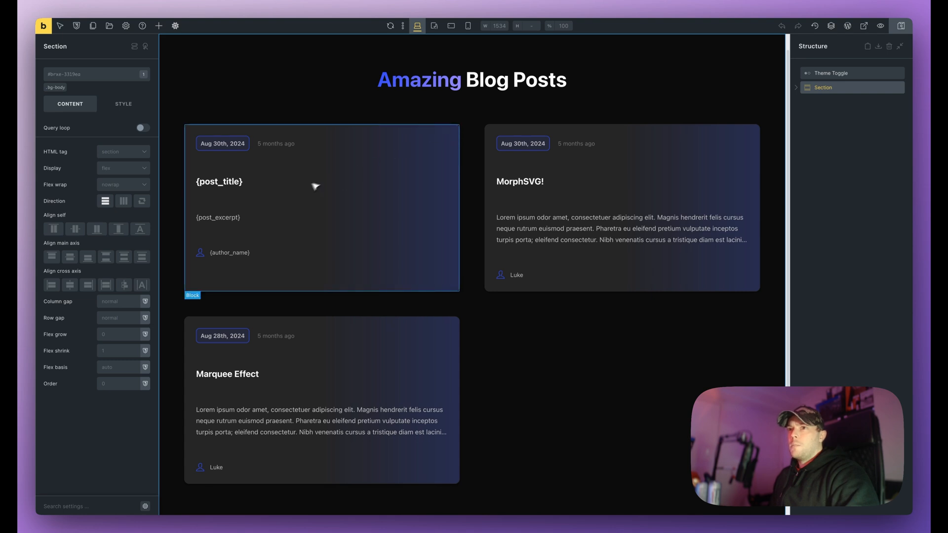
click(320, 205)
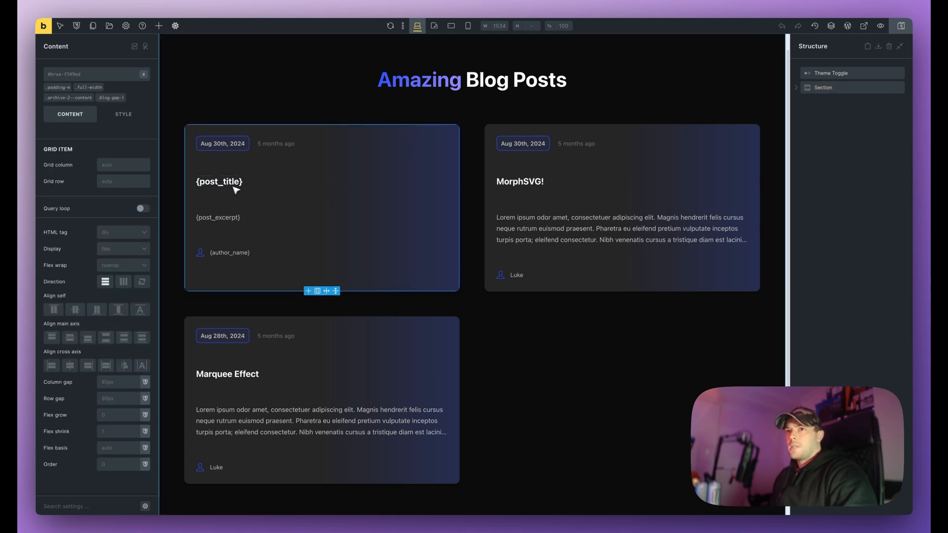
mouse_move(242, 256)
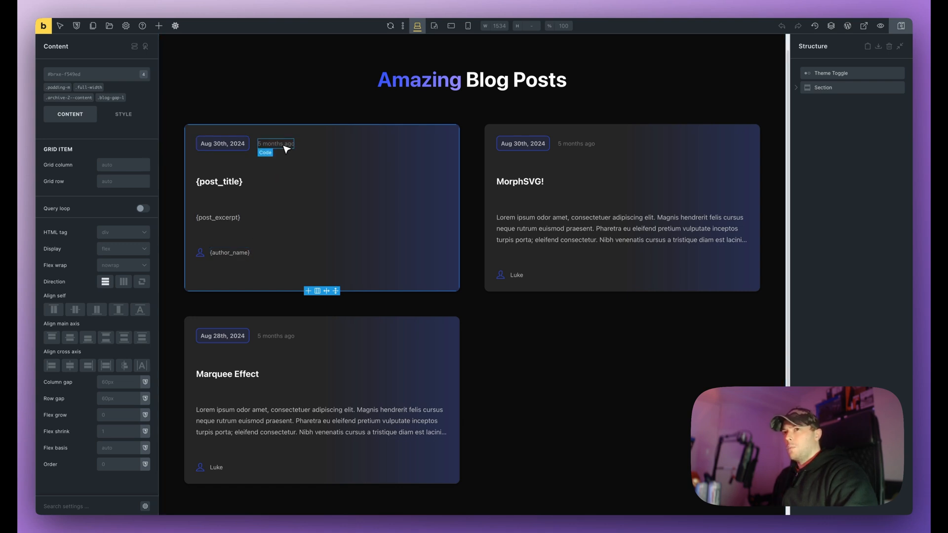
mouse_move(44, 25)
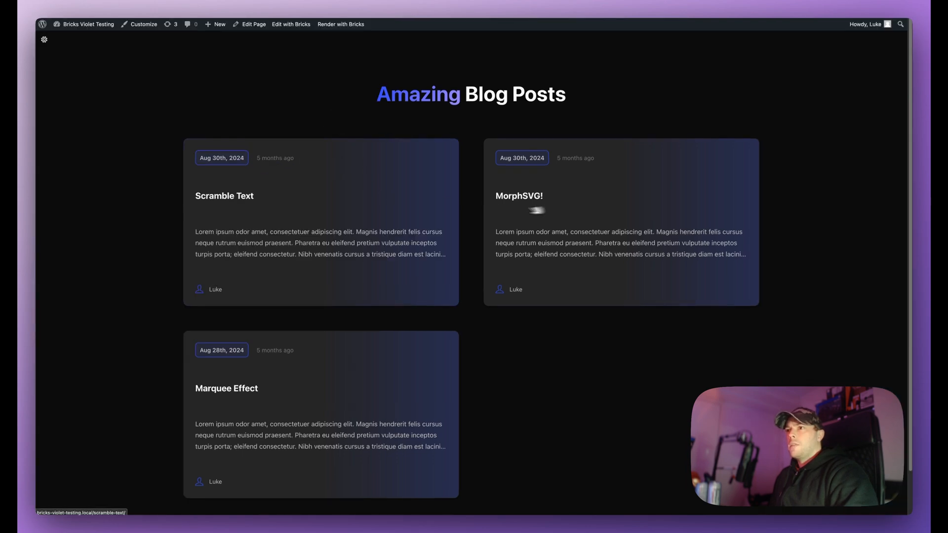
click(224, 196)
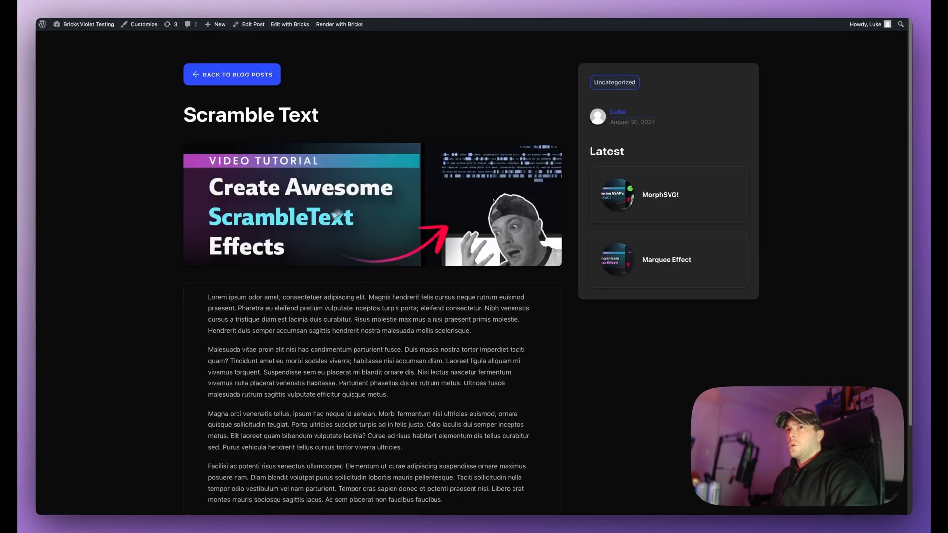
click(232, 74)
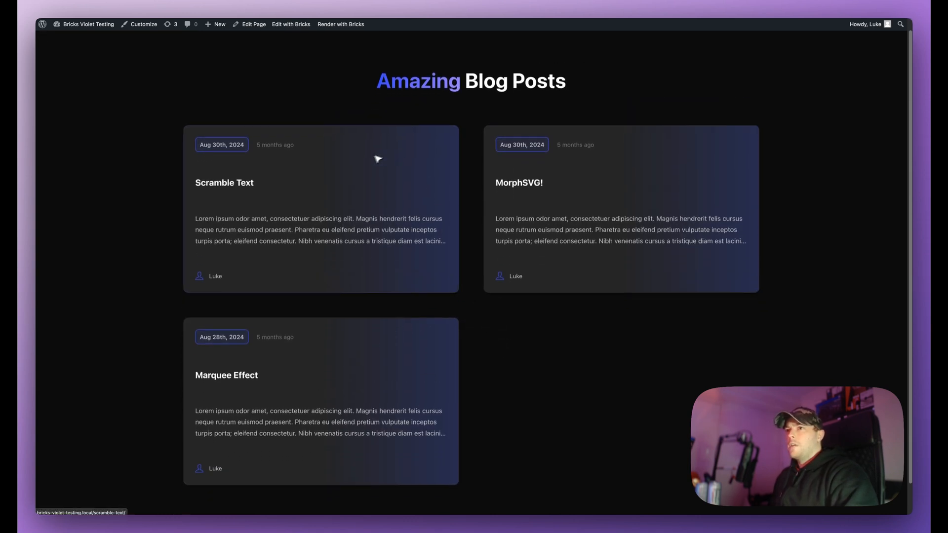
mouse_move(695, 167)
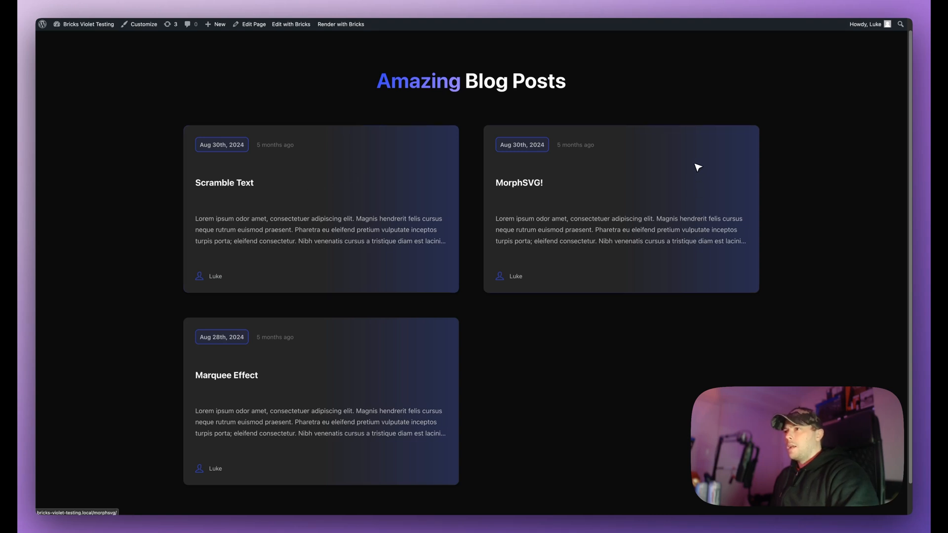
mouse_move(588, 234)
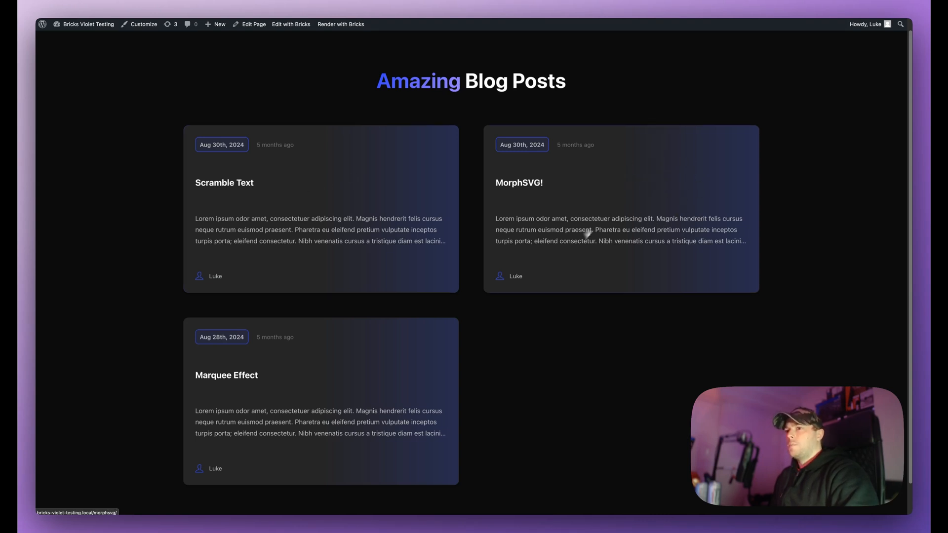
mouse_move(438, 362)
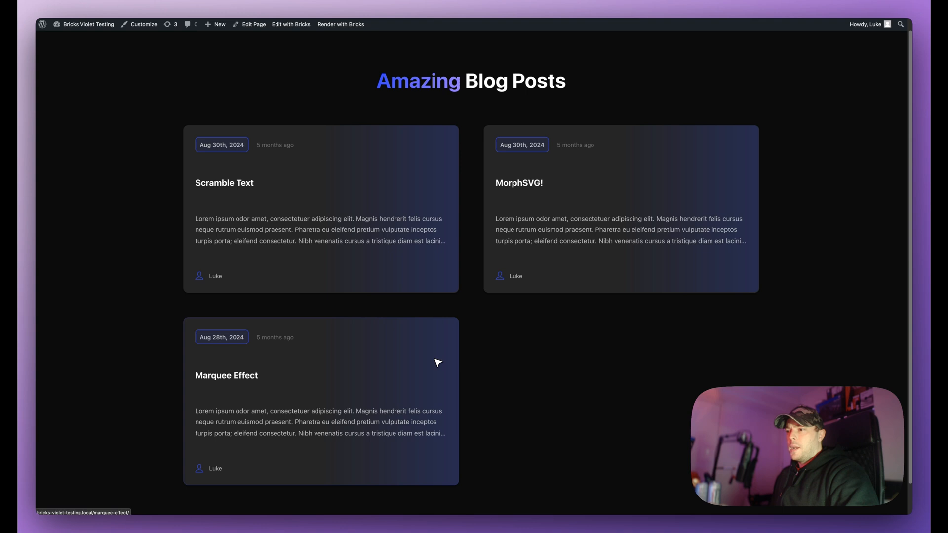
mouse_move(501, 366)
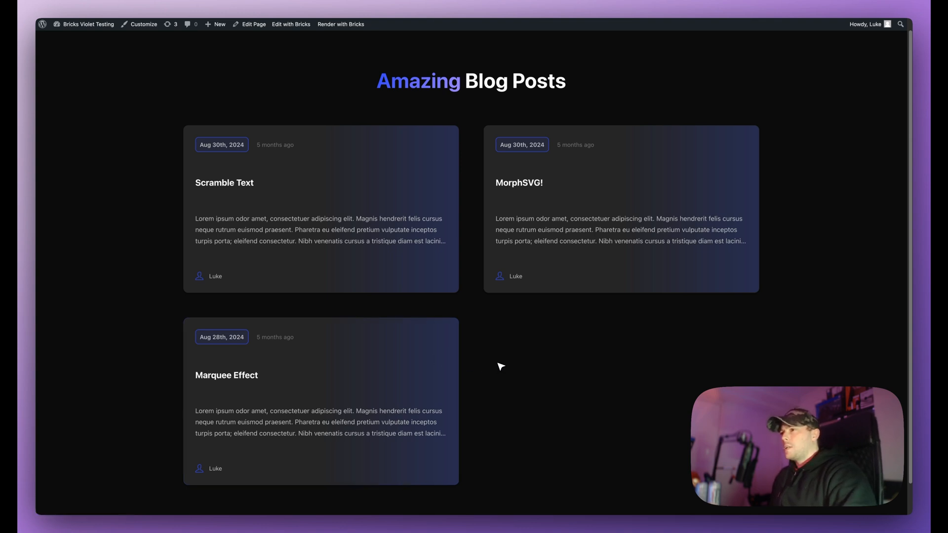
mouse_move(474, 319)
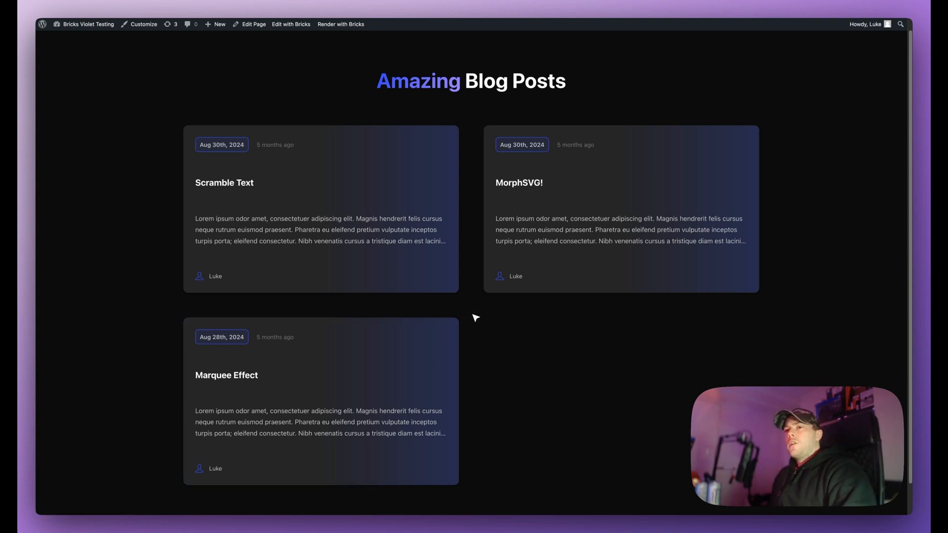
mouse_move(471, 186)
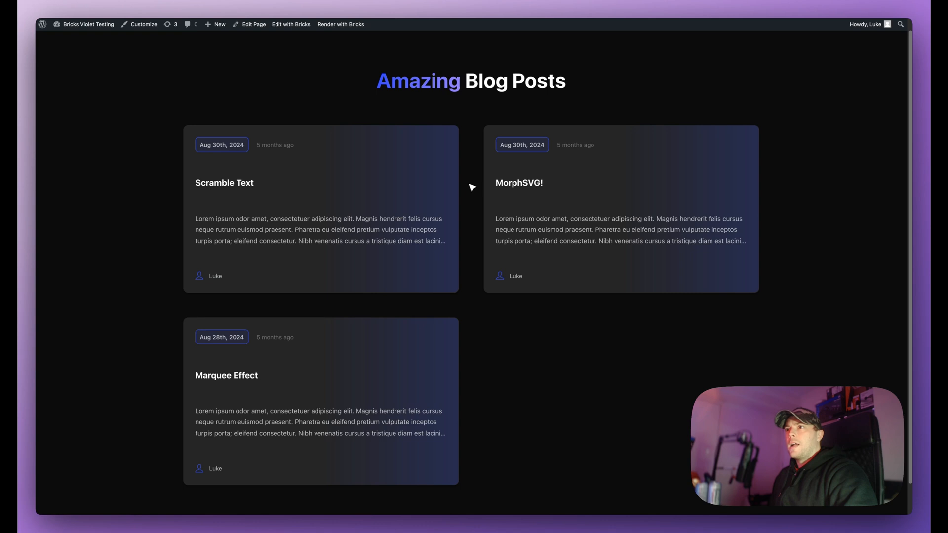
mouse_move(466, 129)
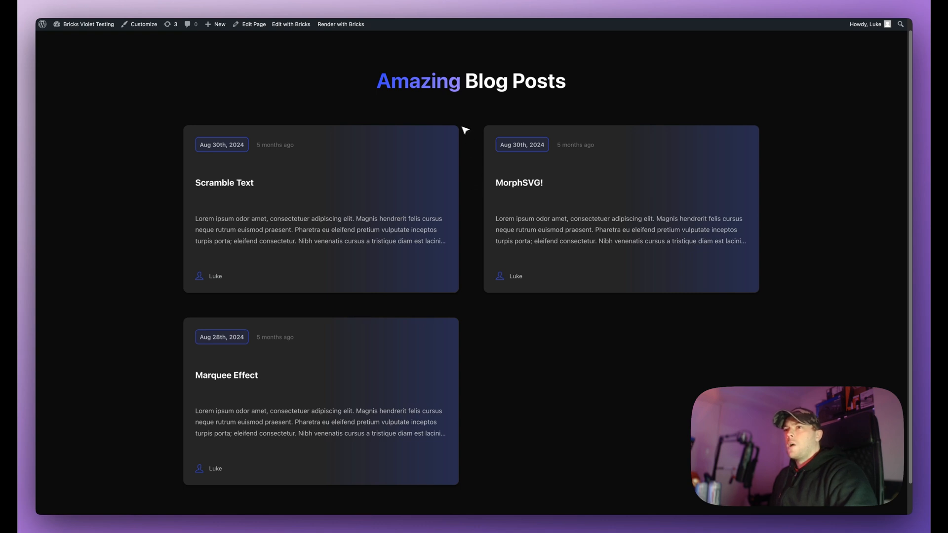
mouse_move(459, 169)
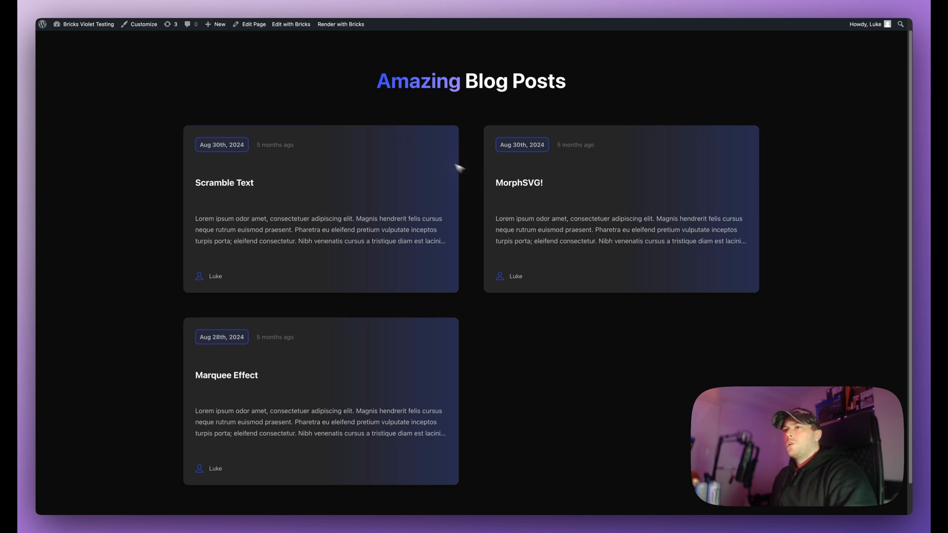
click(291, 24)
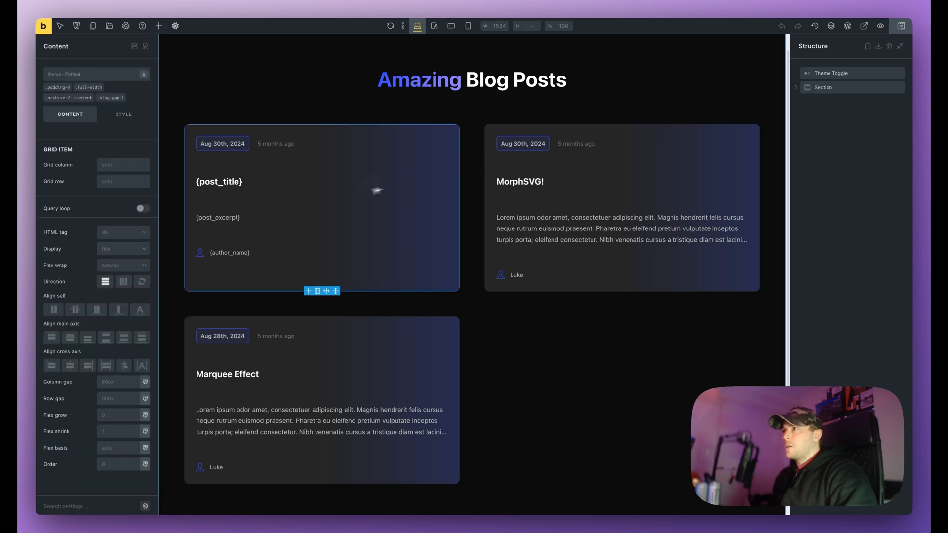
- Expand the Structure tree and select the Blog Loop container to inspect its query
click(822, 87)
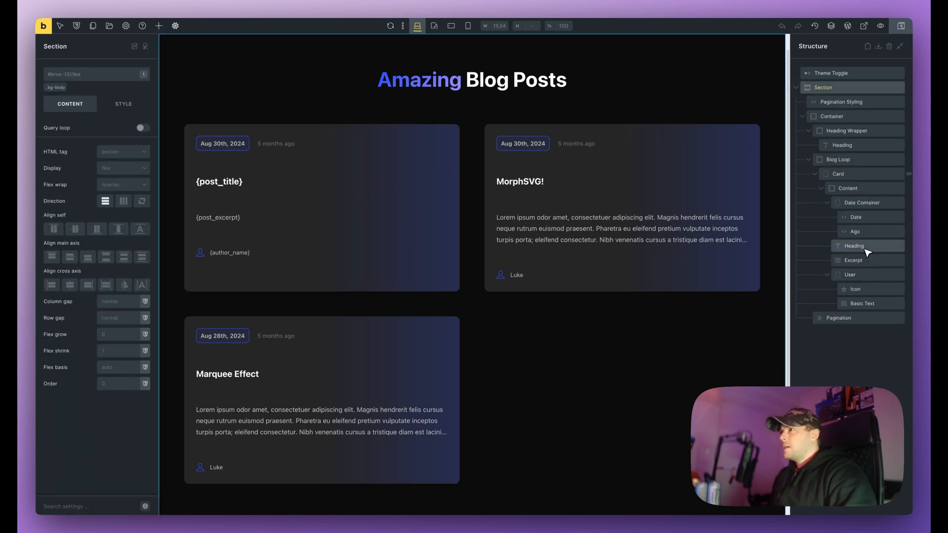
click(838, 159)
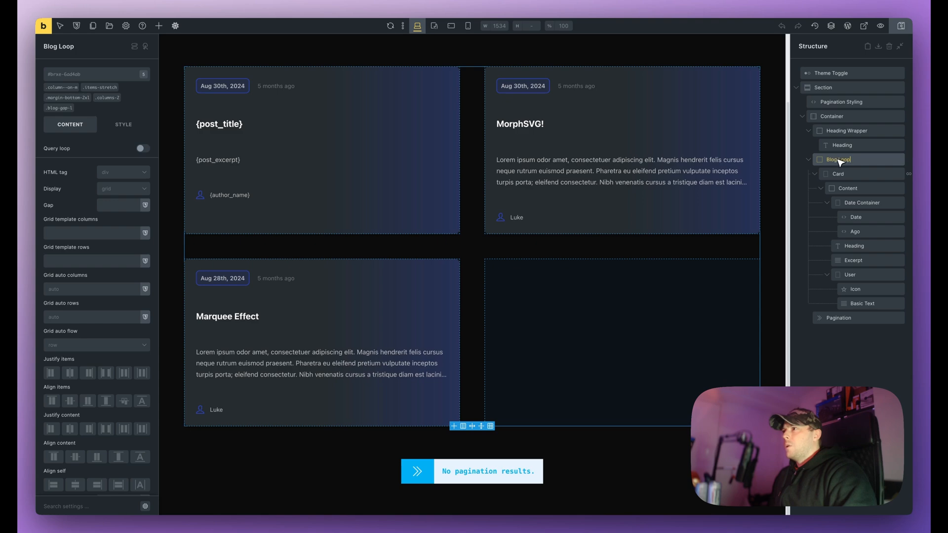
mouse_move(846, 164)
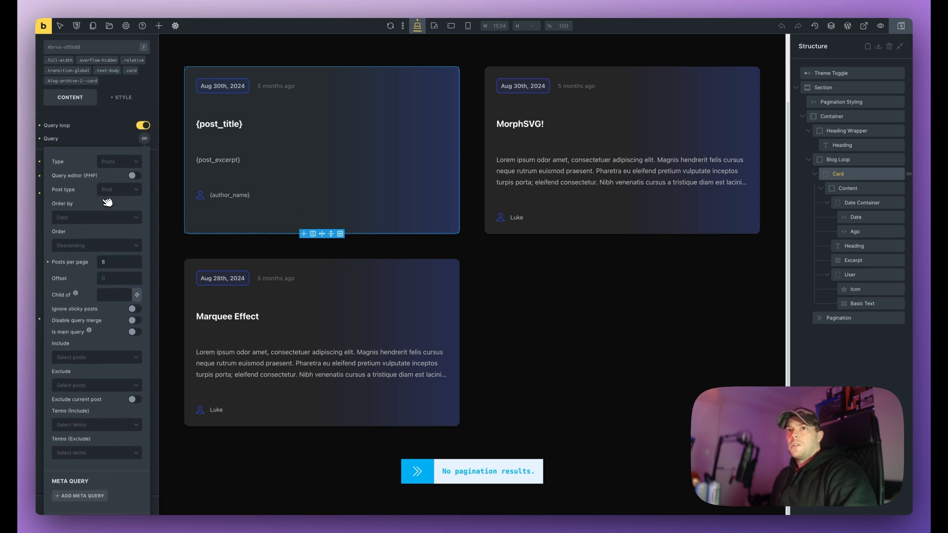
scroll(up, 3)
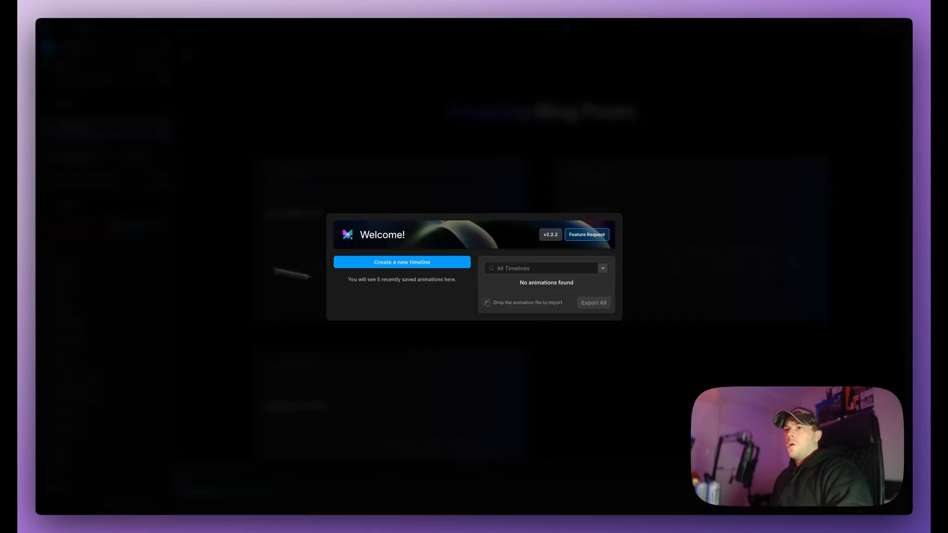
mouse_move(403, 266)
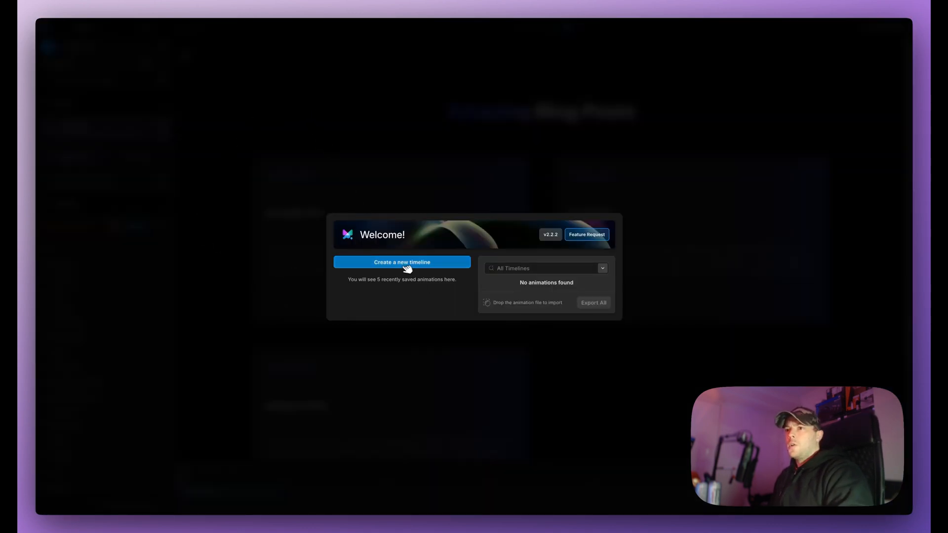
- Create a new Motion.page timeline named 'Featured Image on Hover'
click(401, 262)
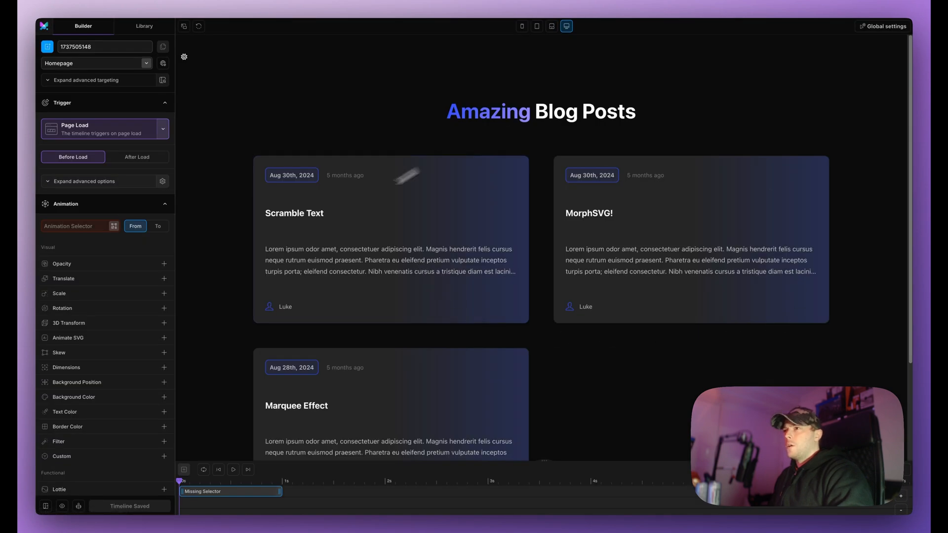
mouse_move(106, 46)
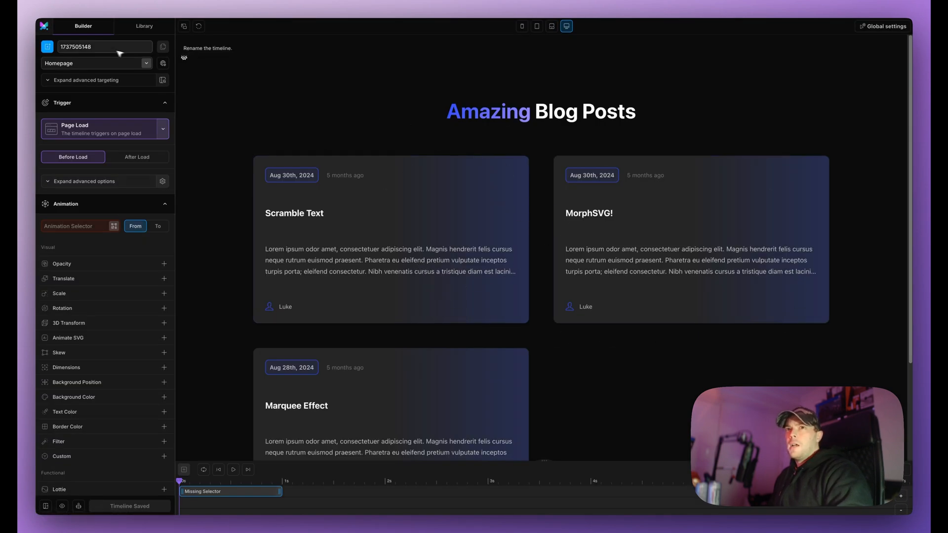
triple_click(104, 46)
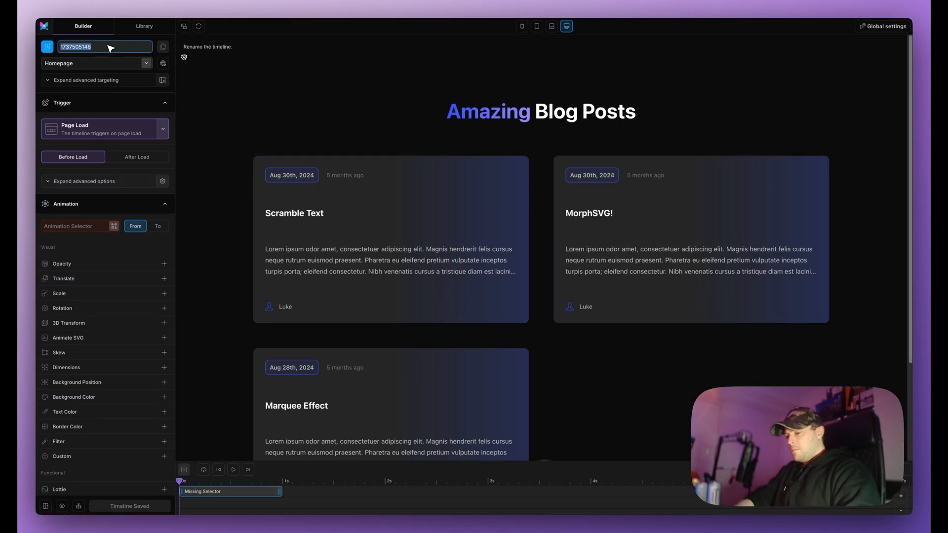
text(Featured Image on Hover)
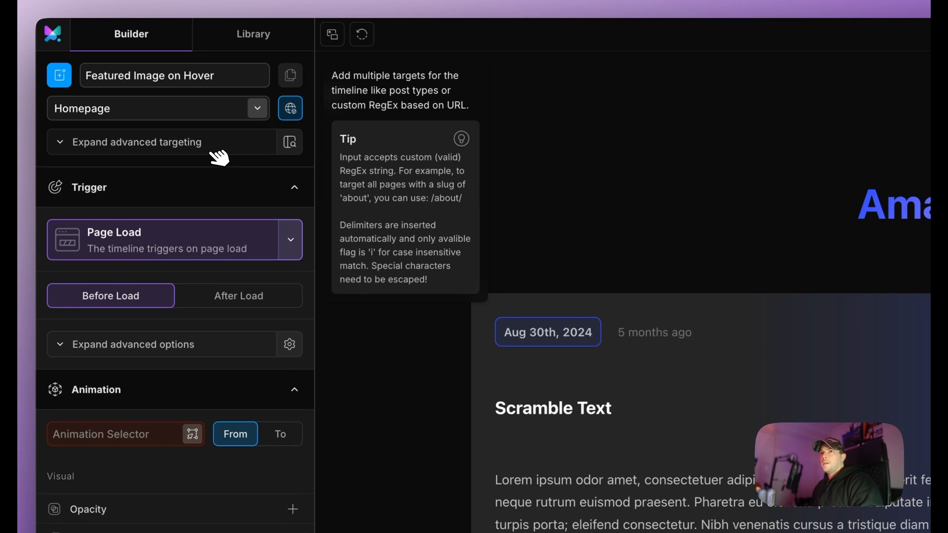
click(289, 108)
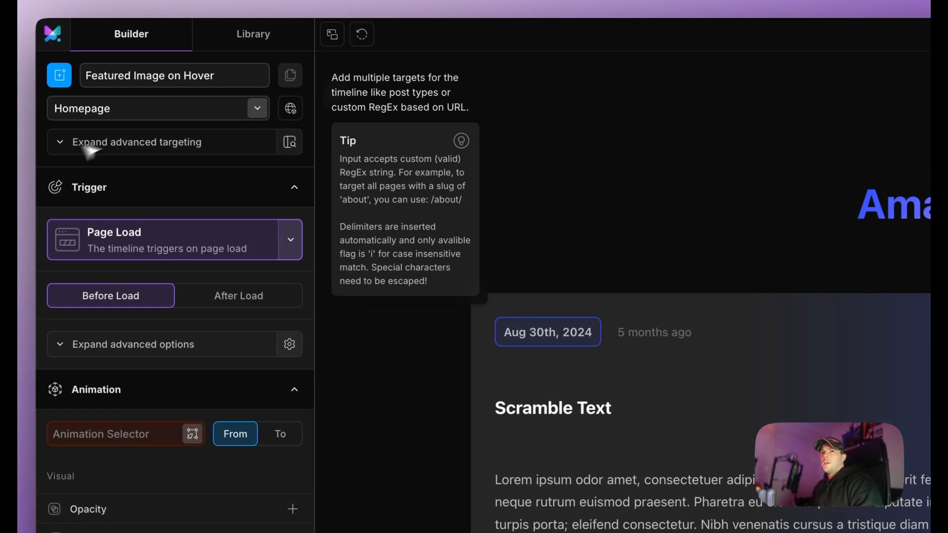
- Set the timeline trigger to Mouse Follower with the Image/Video Cursor preset
click(290, 240)
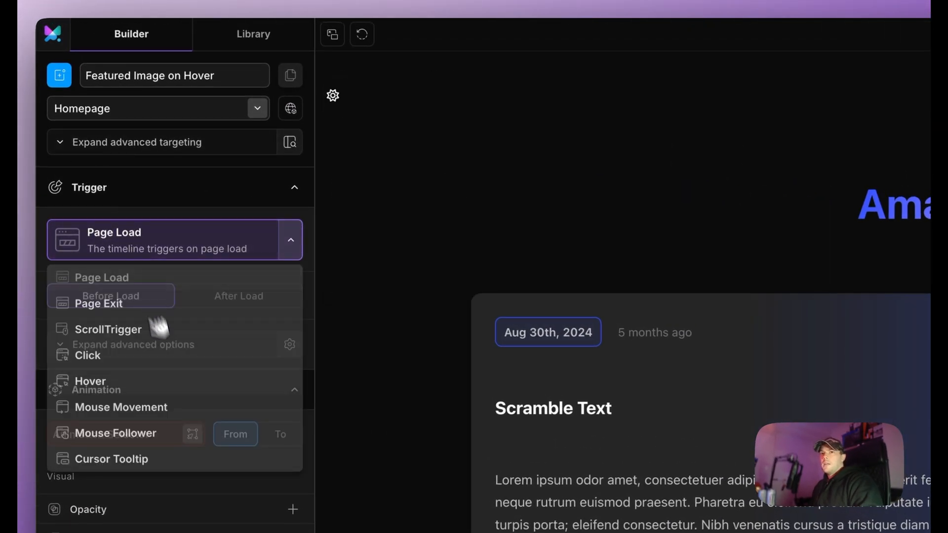
click(115, 432)
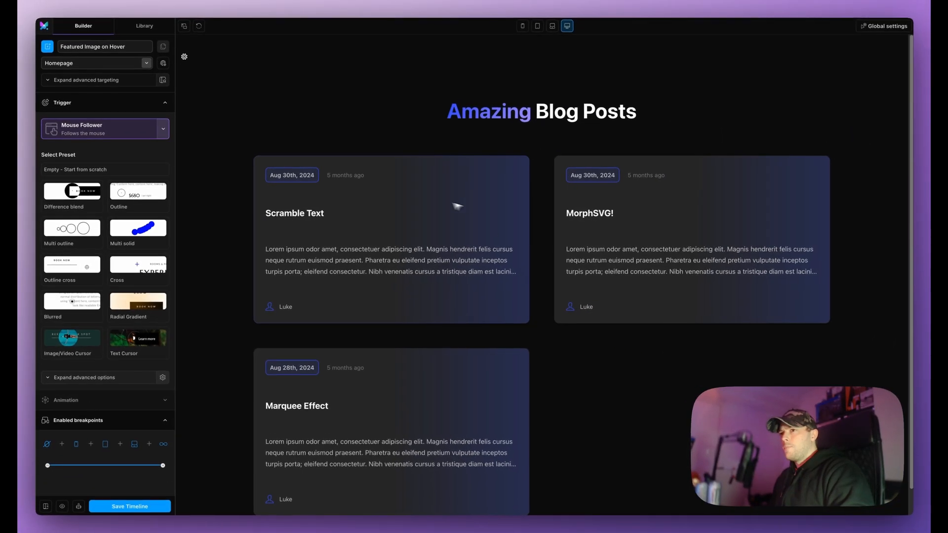
mouse_move(663, 232)
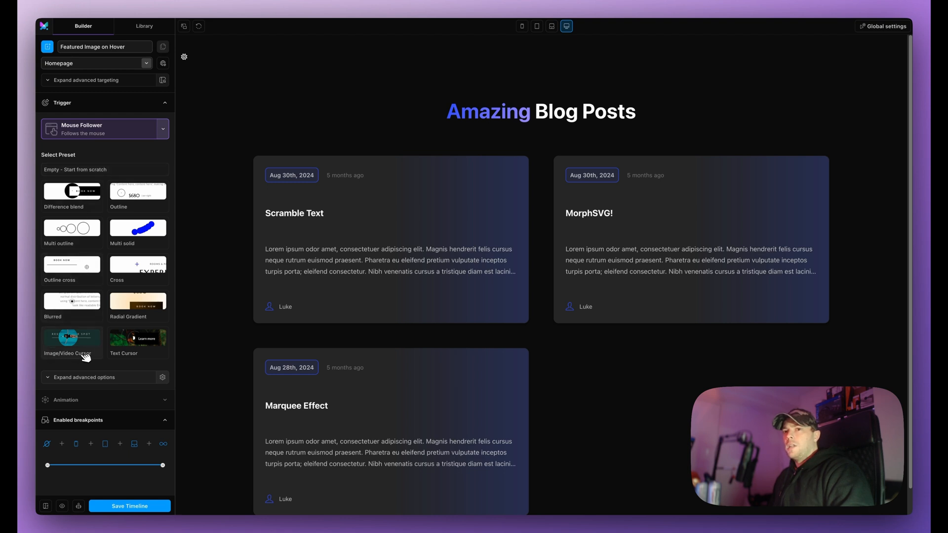
mouse_move(75, 348)
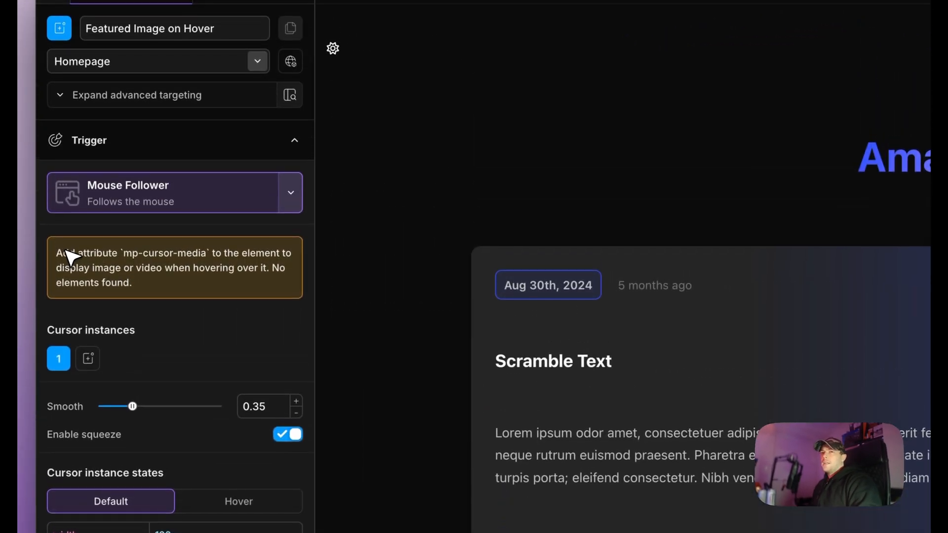
mouse_move(147, 263)
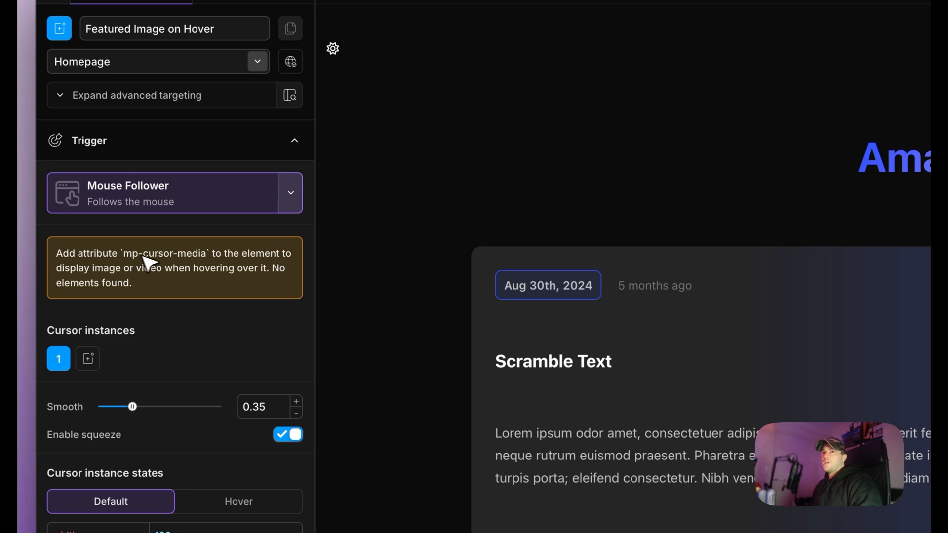
mouse_move(94, 276)
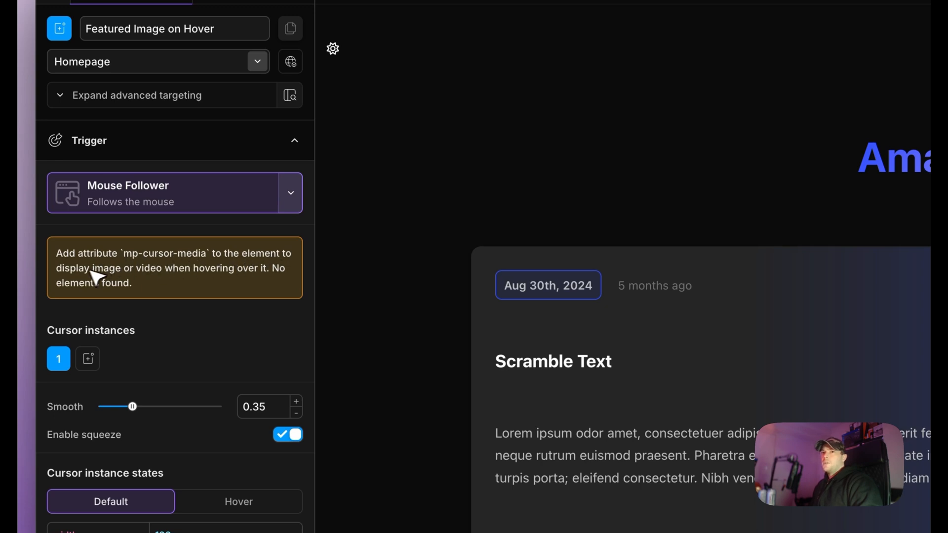
mouse_move(232, 284)
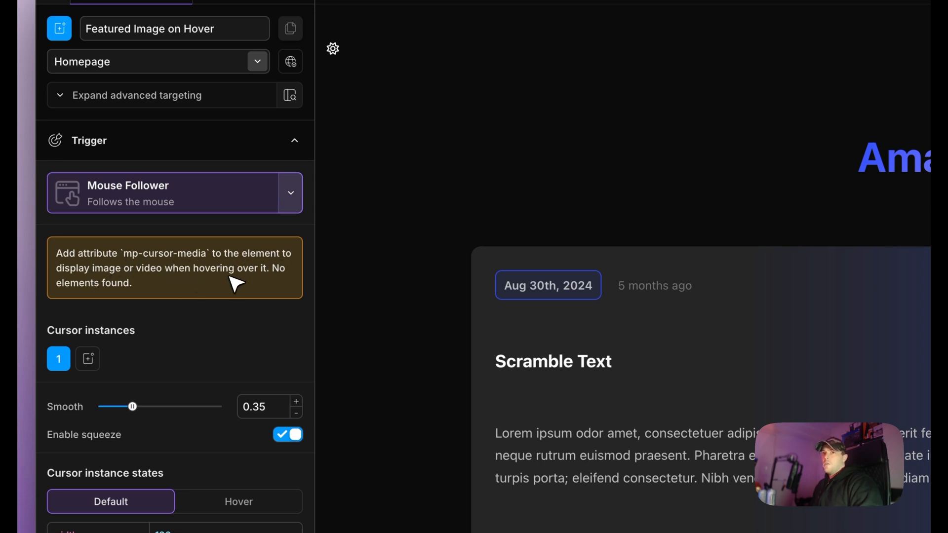
scroll(down, 3)
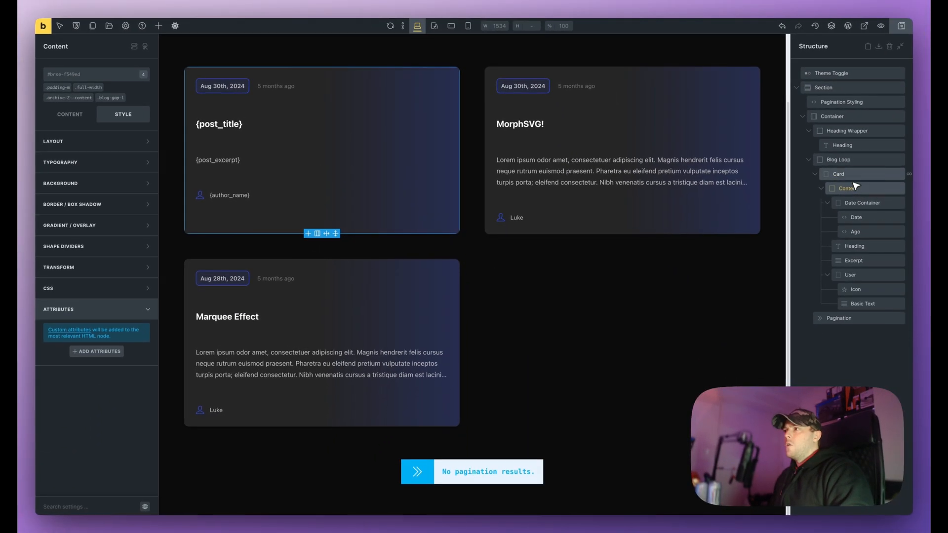
- Select Card > Content and add a custom attribute named mp-cursor-media
click(837, 174)
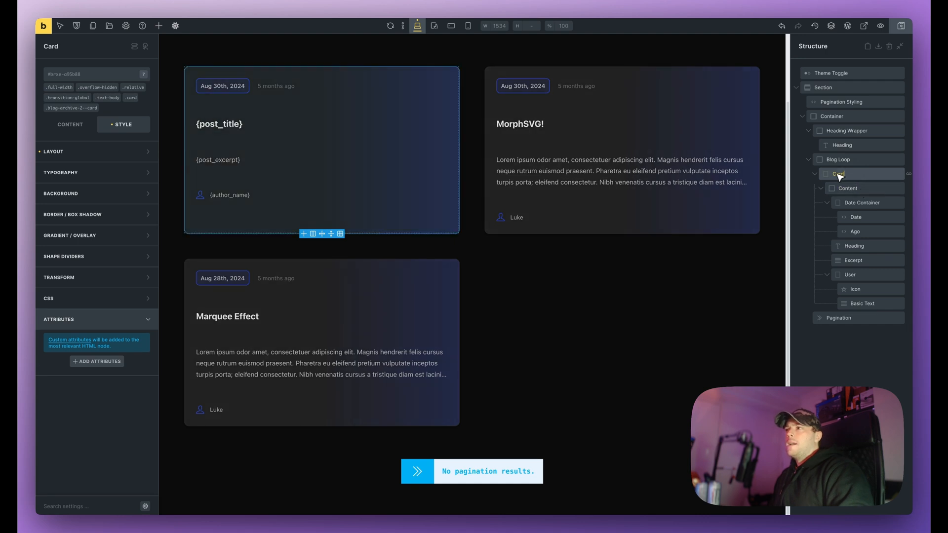
click(847, 188)
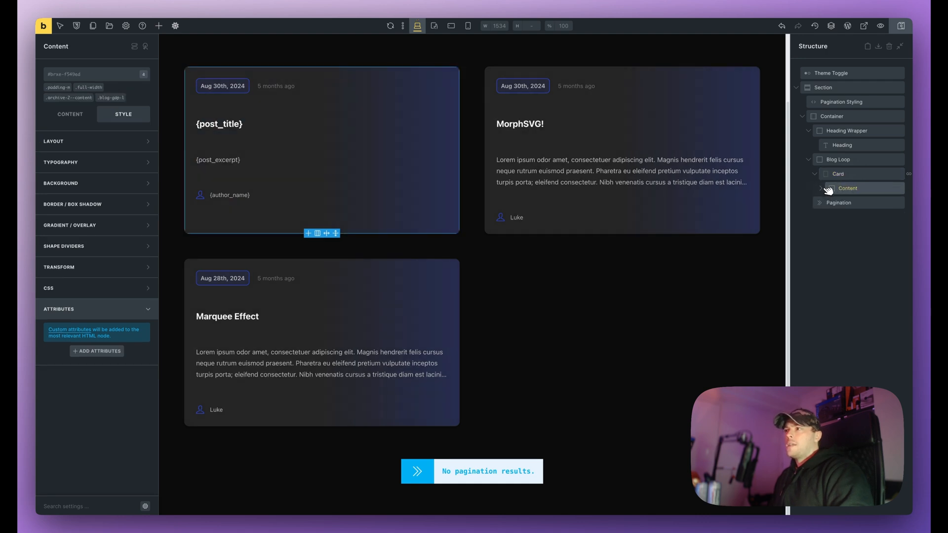
mouse_move(399, 108)
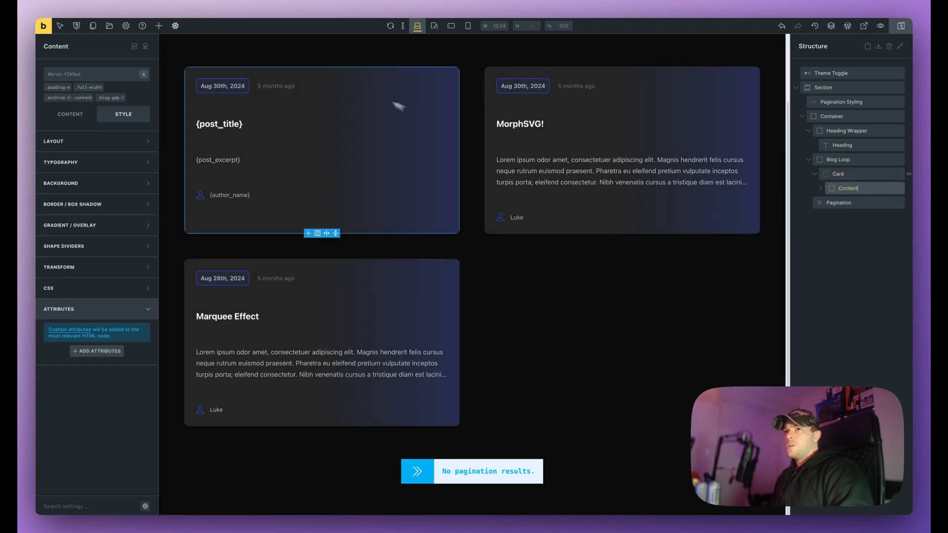
click(820, 188)
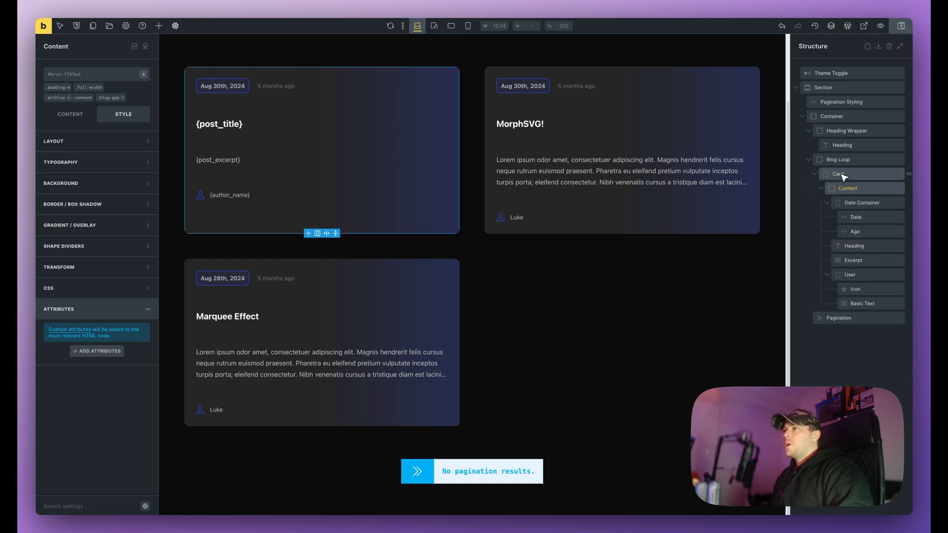
mouse_move(872, 189)
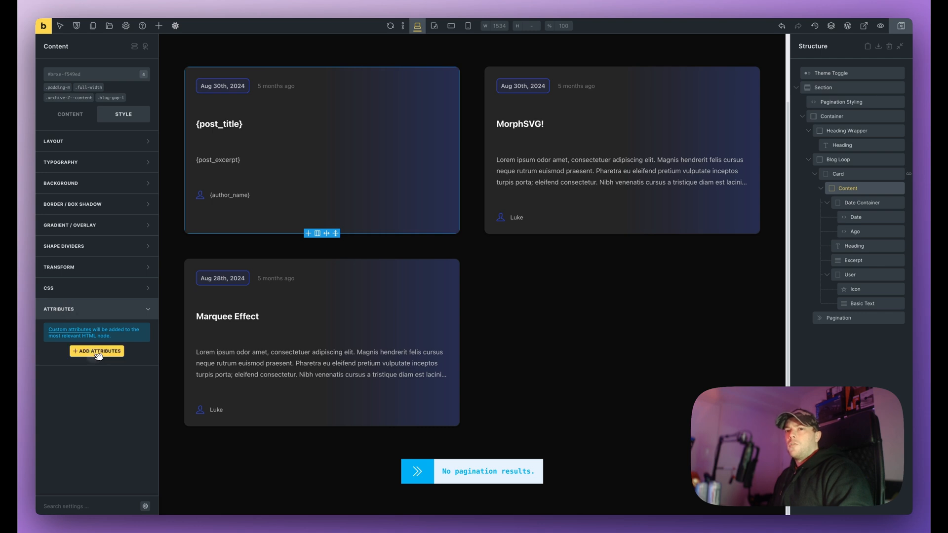
click(97, 351)
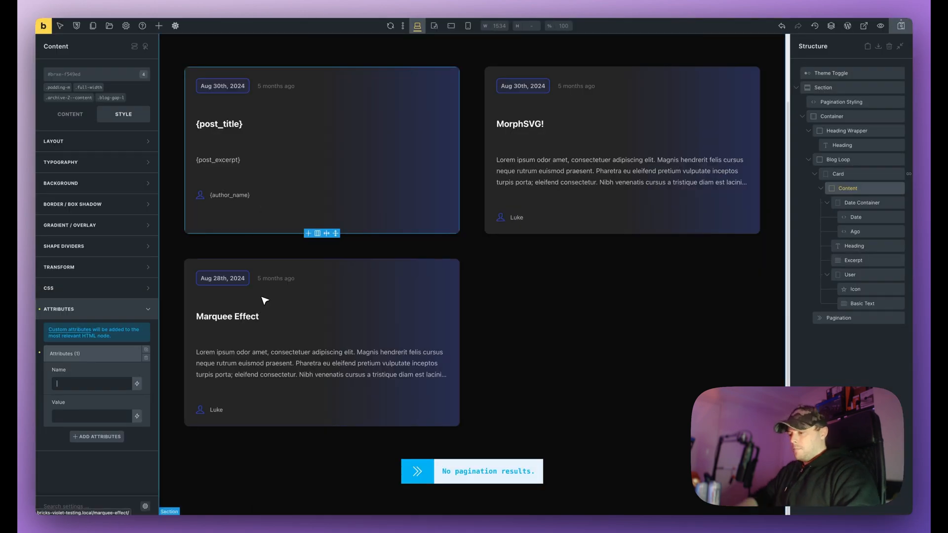
text(mp-cursor-edia)
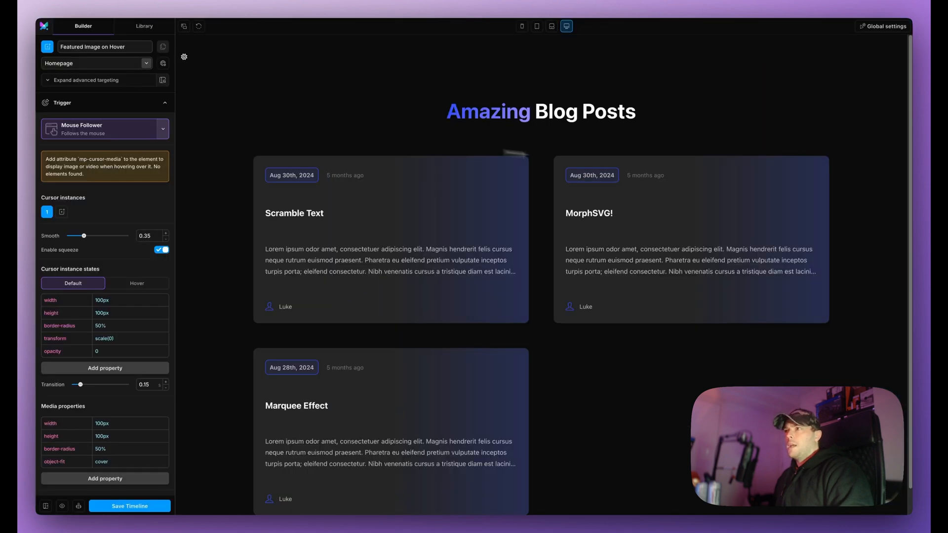
- Refresh the Motion.page preview so it detects the three mp-cursor-media elements
click(129, 505)
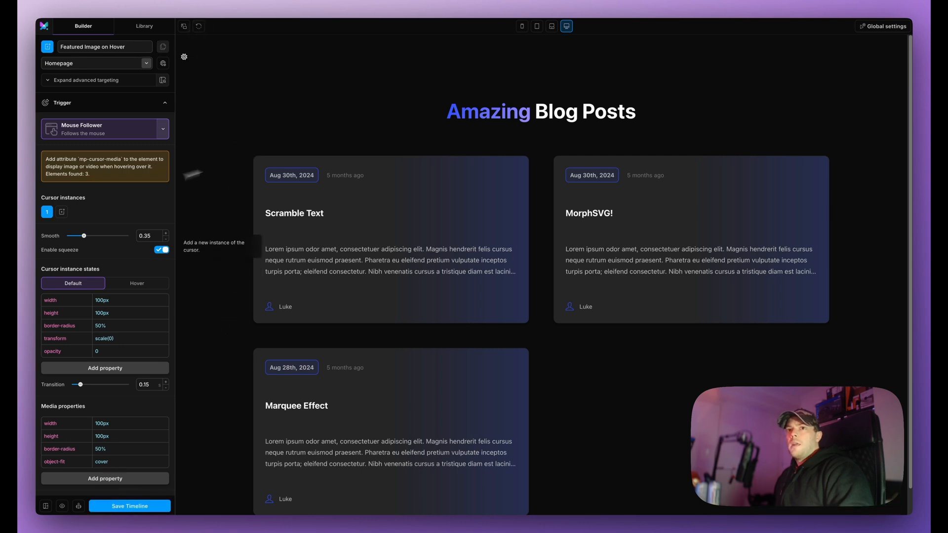
mouse_move(77, 179)
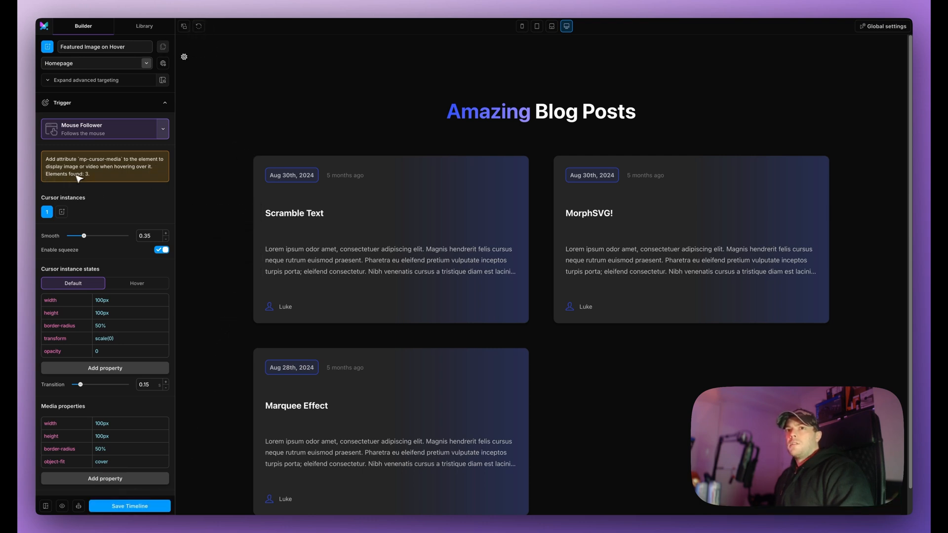
mouse_move(380, 251)
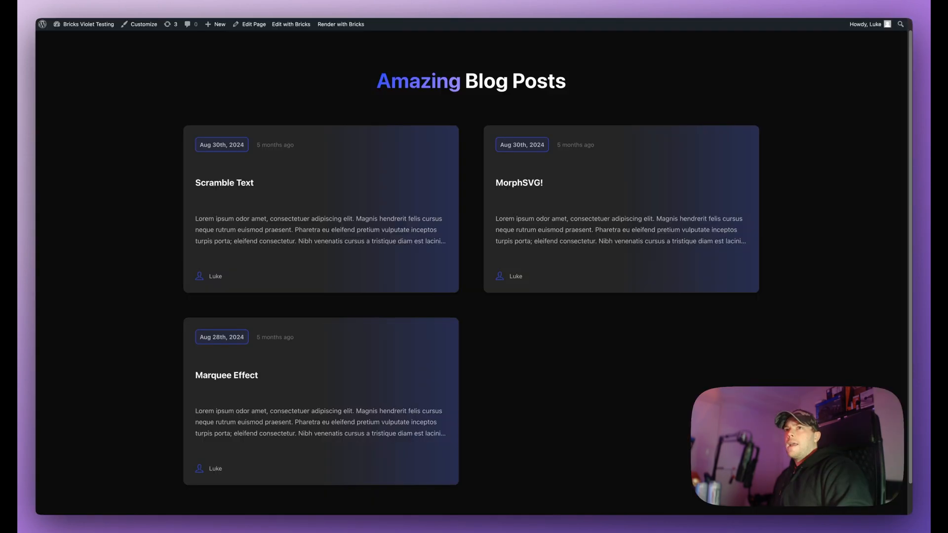
- Paste the image URL into the mp-cursor-media attribute's Value field
click(291, 24)
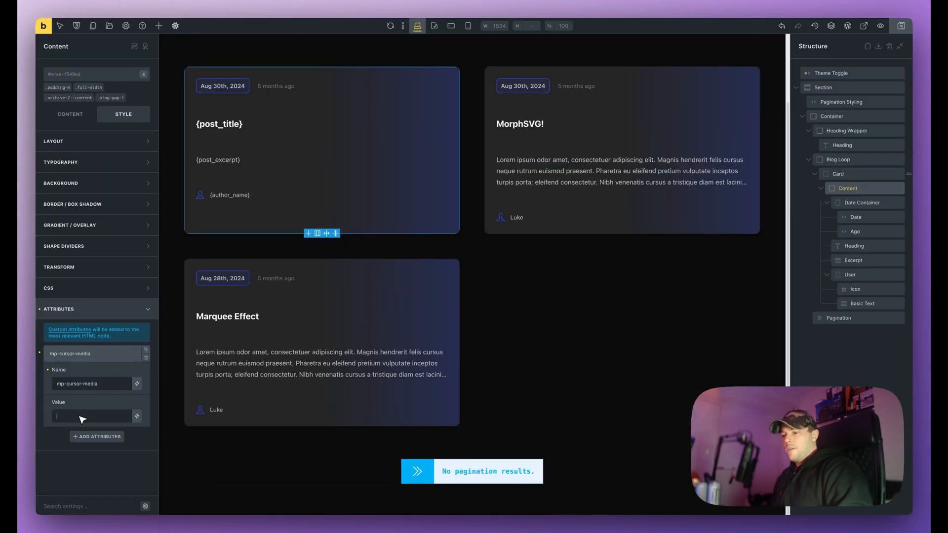
text(lfHx8fGVufDB8fHx8fA%3D%3D)
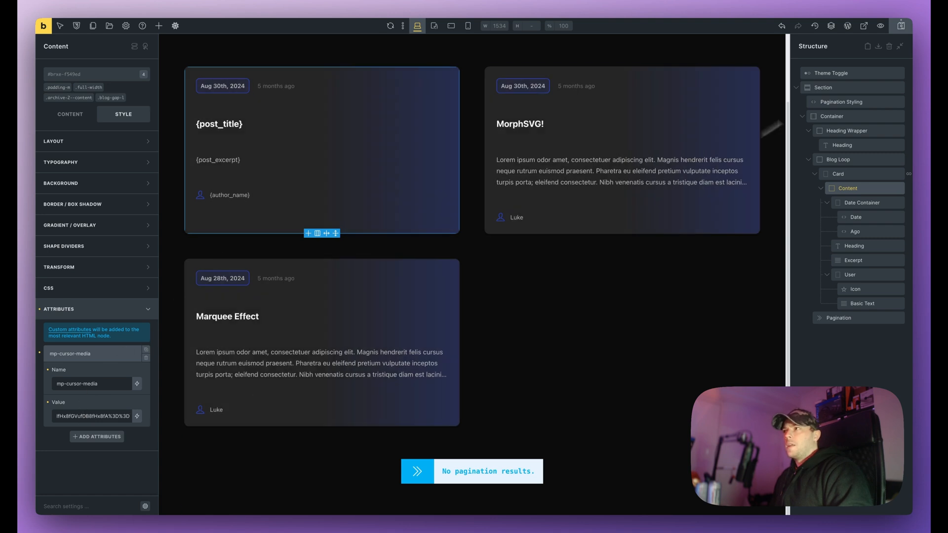
mouse_move(416, 25)
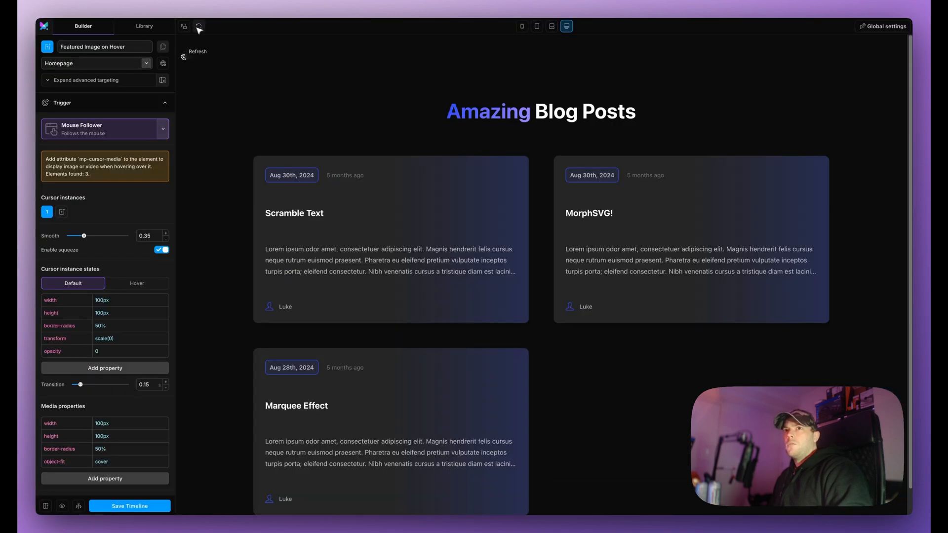
- Refresh the preview and hover the blog cards to see the image follow the cursor
click(198, 26)
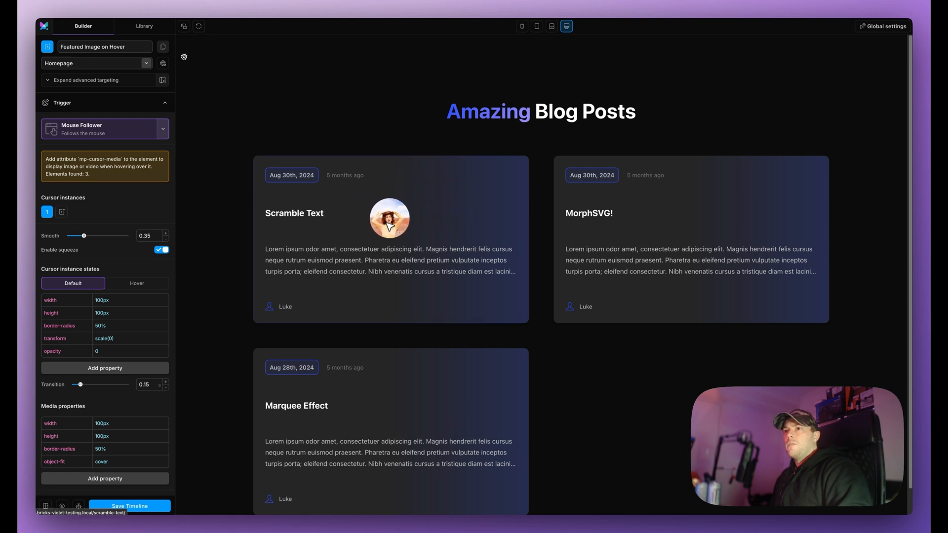
mouse_move(484, 358)
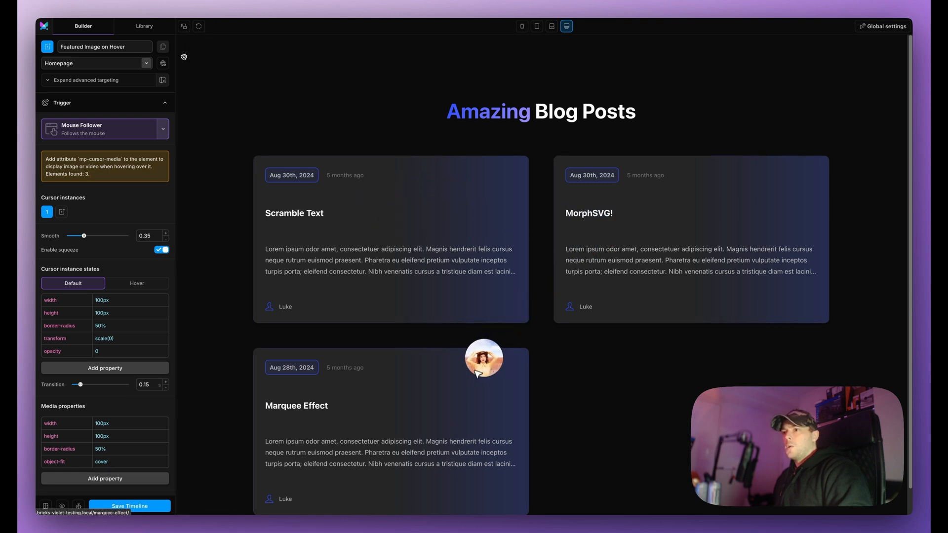
mouse_move(516, 216)
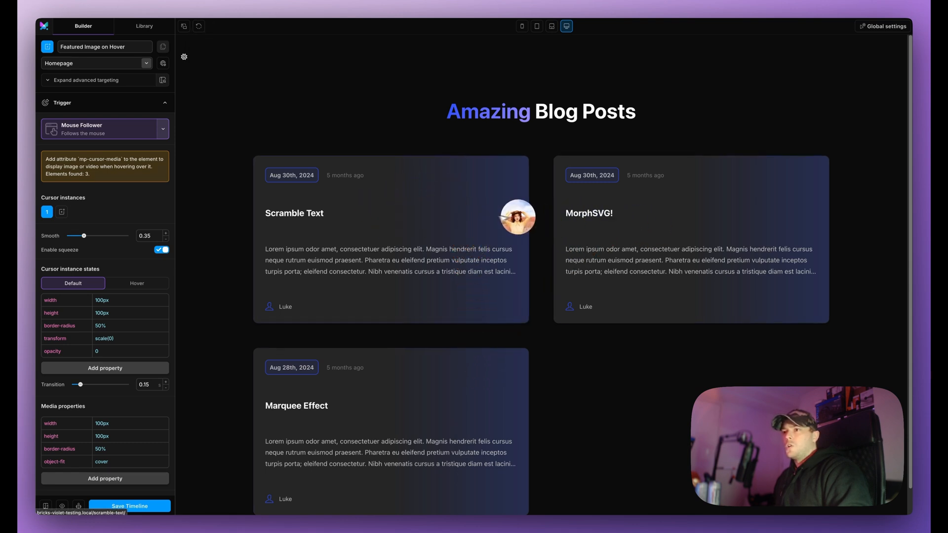
mouse_move(388, 240)
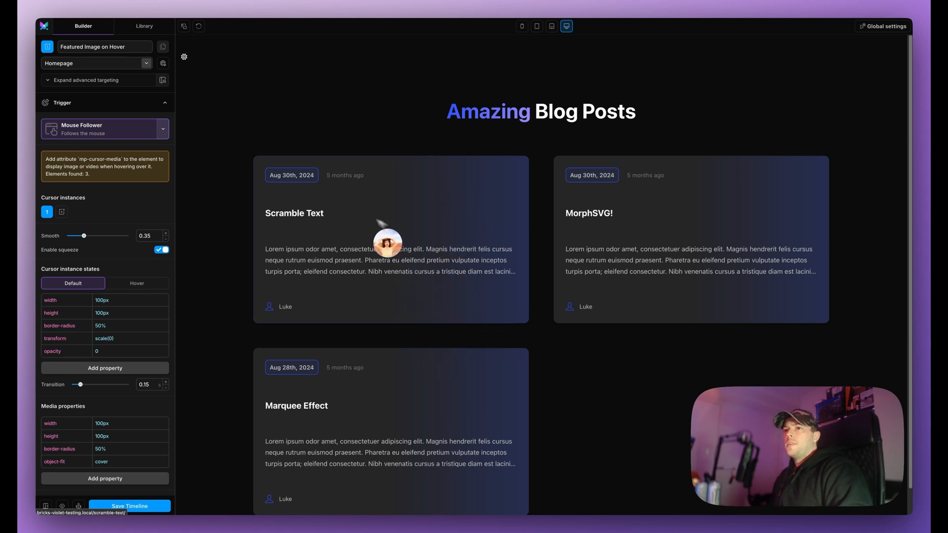
mouse_move(659, 241)
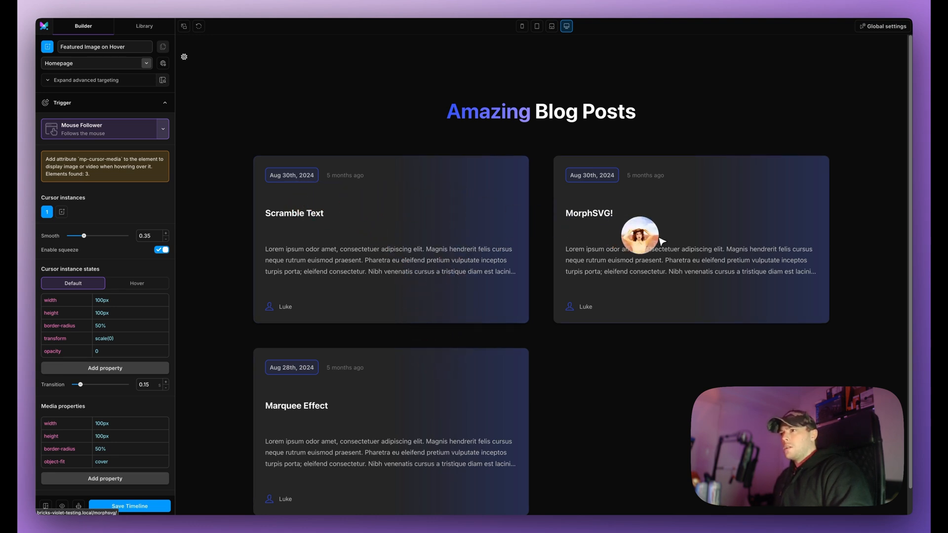
mouse_move(442, 208)
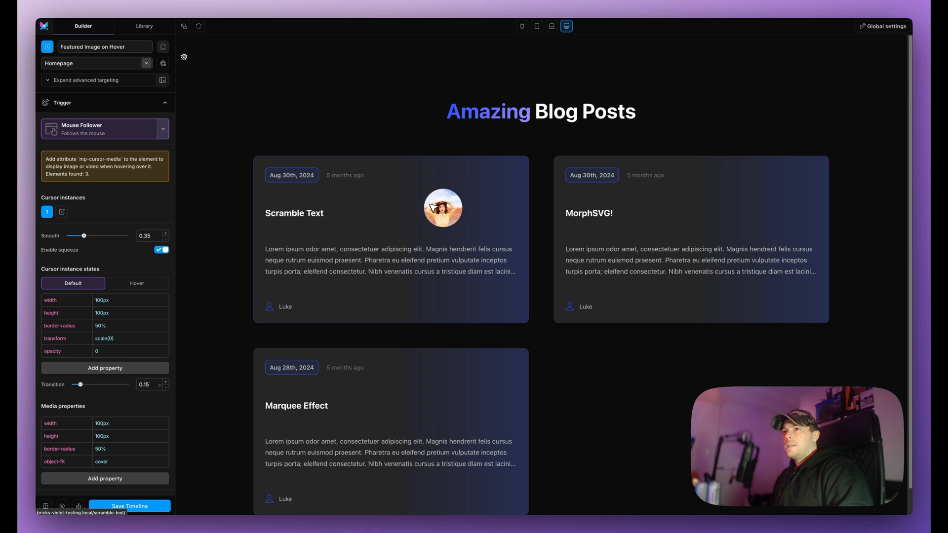
mouse_move(433, 216)
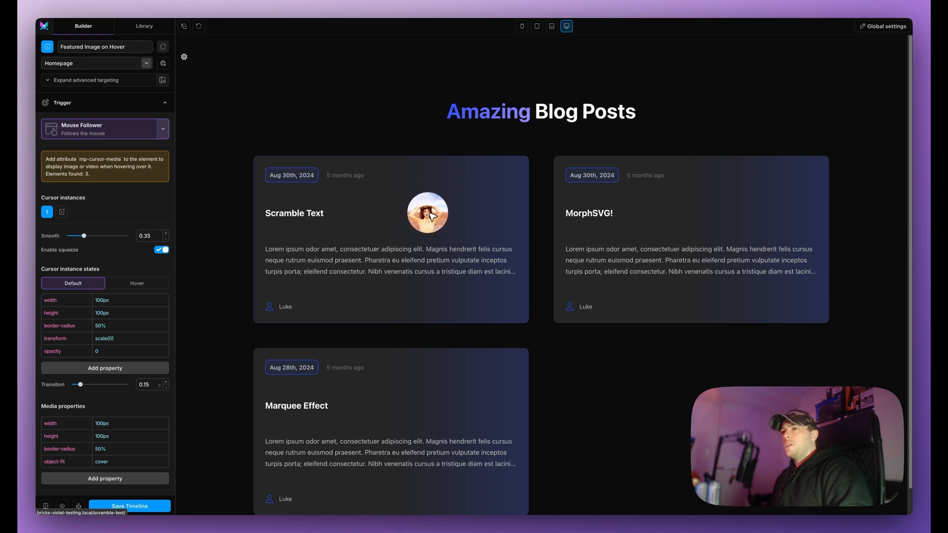
mouse_move(392, 78)
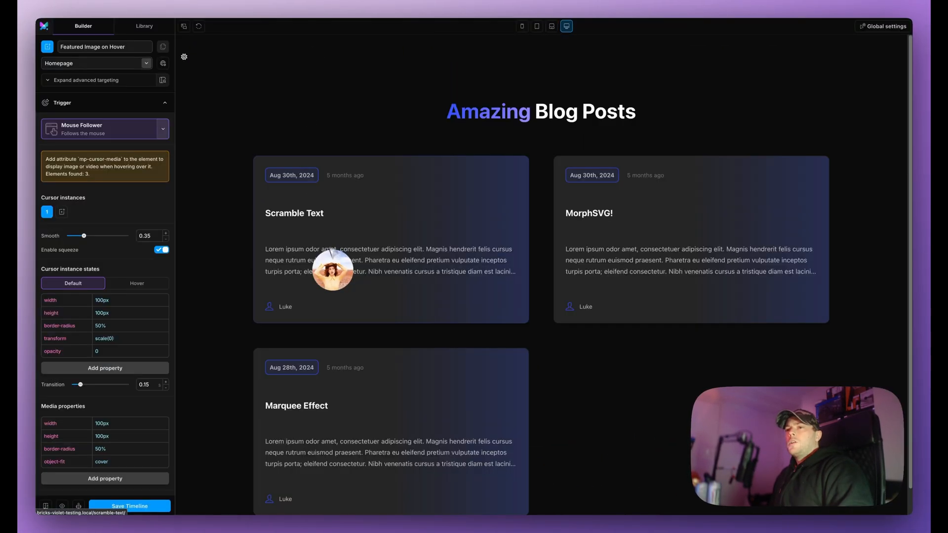
mouse_move(382, 215)
text(250)
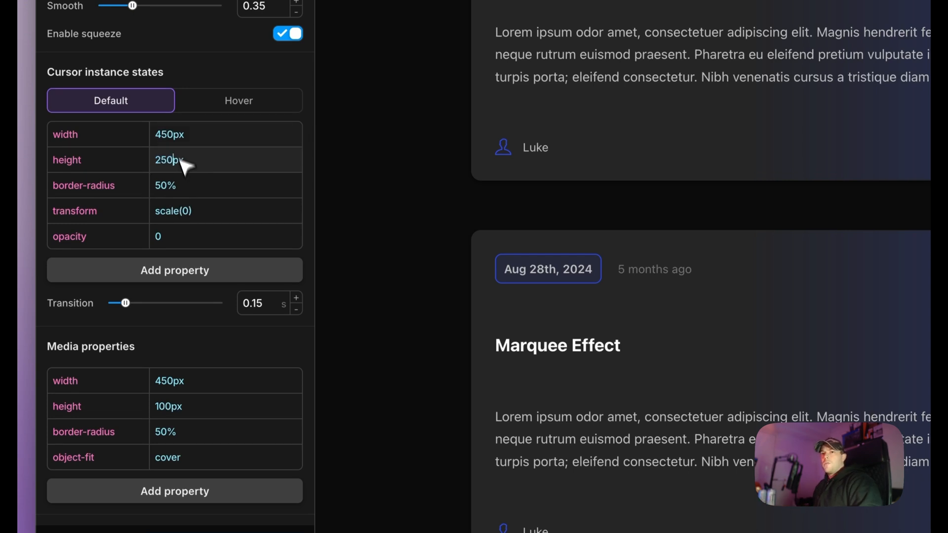
- Change the cursor follower's border-radius from 50% to 10px
scroll(down, 3)
text(250)
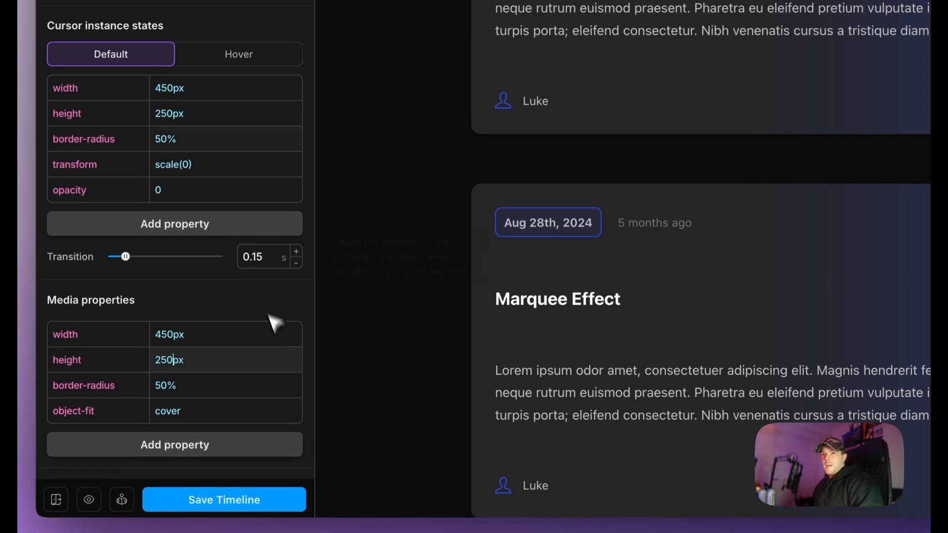
double_click(165, 143)
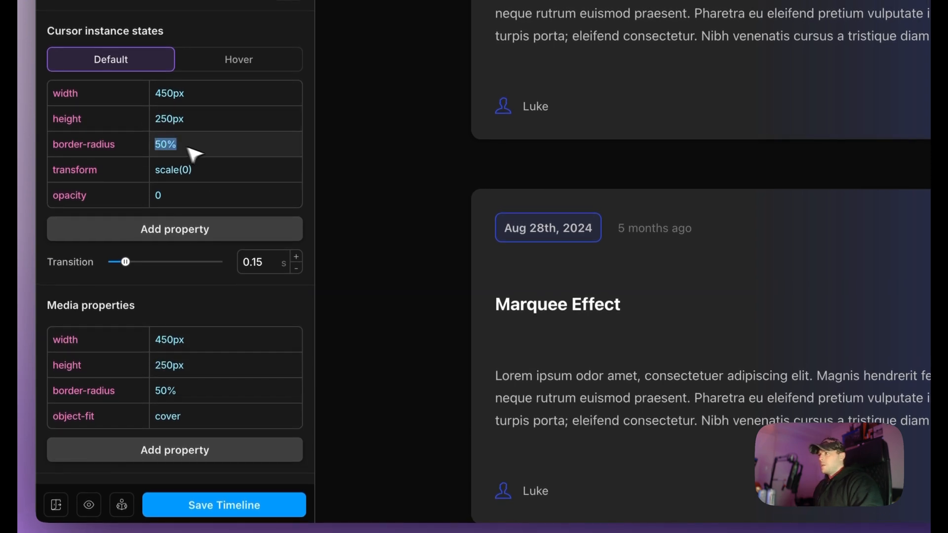
text(10px)
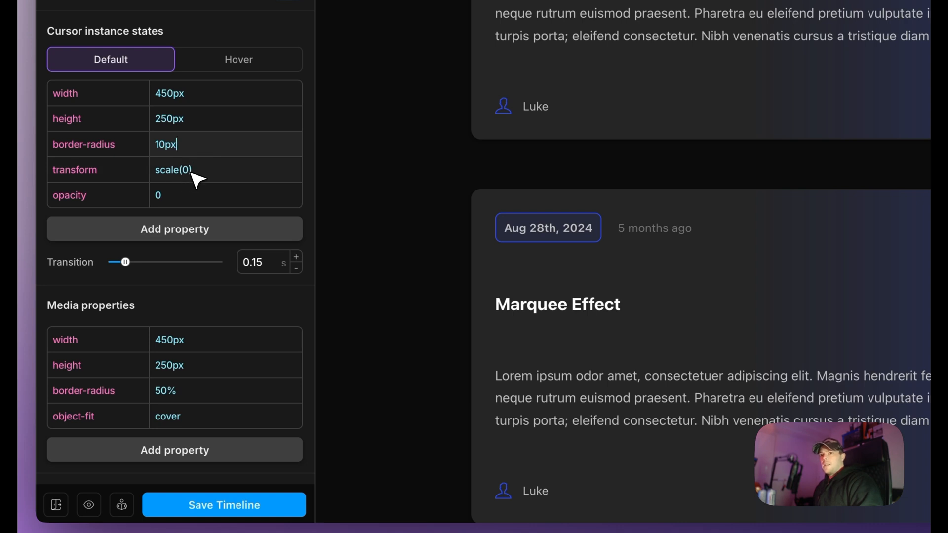
mouse_move(169, 199)
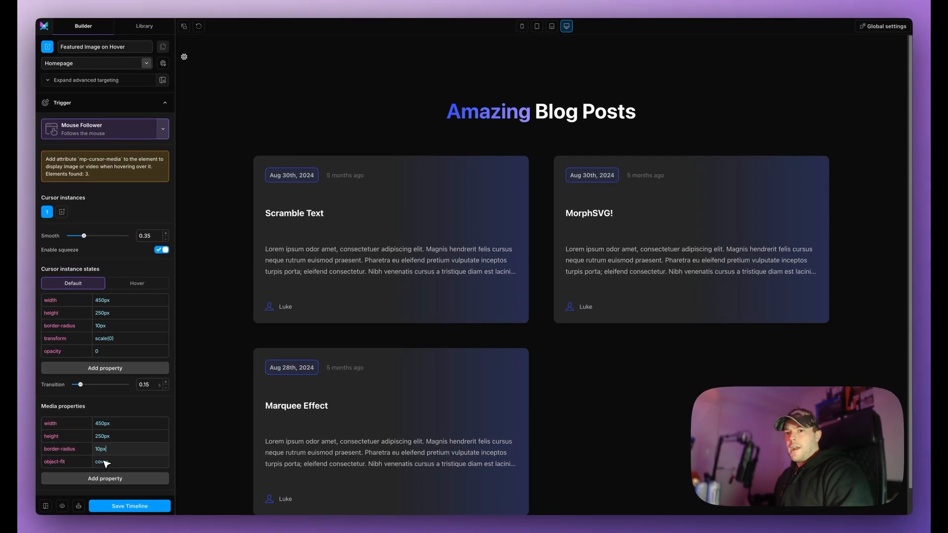
- Review the Default and Hover state styles, re-enable squeeze, and preview the image follower
click(137, 283)
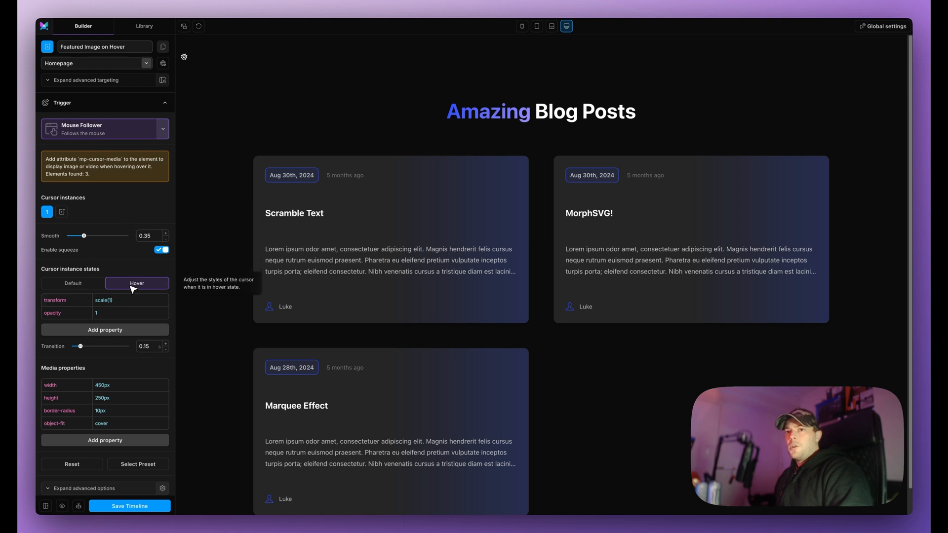
mouse_move(229, 248)
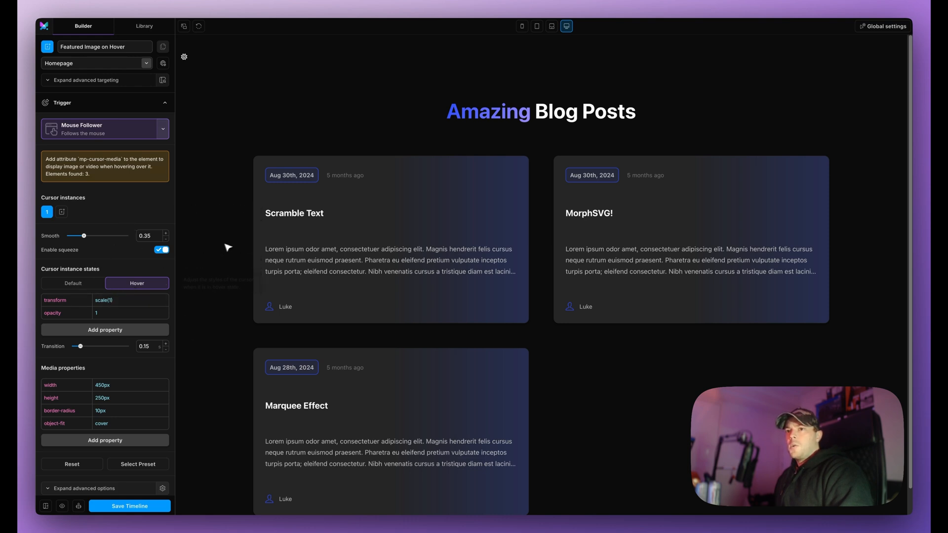
mouse_move(240, 244)
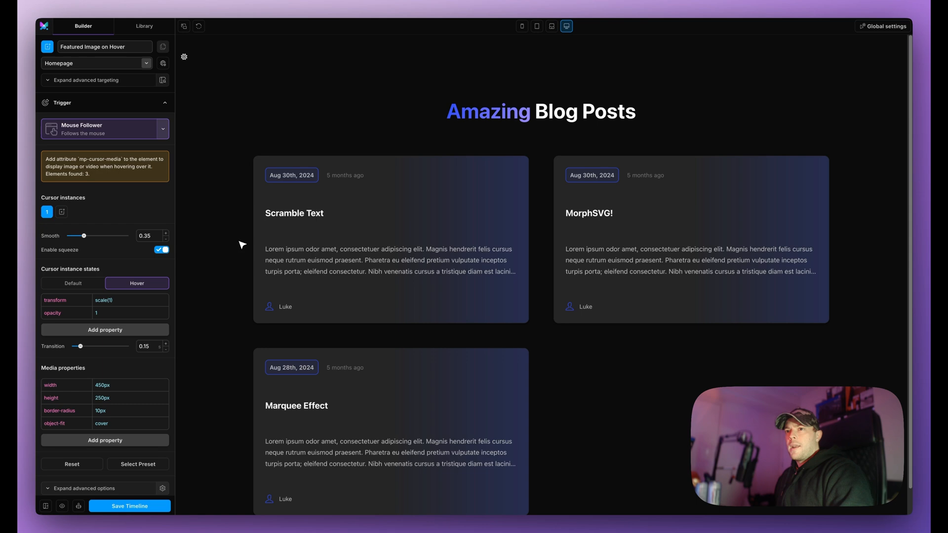
mouse_move(263, 242)
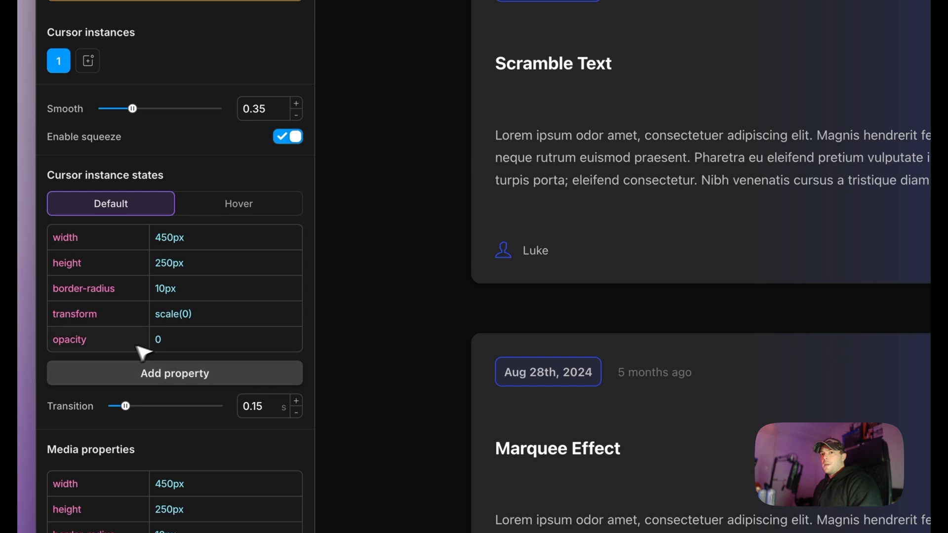
click(238, 203)
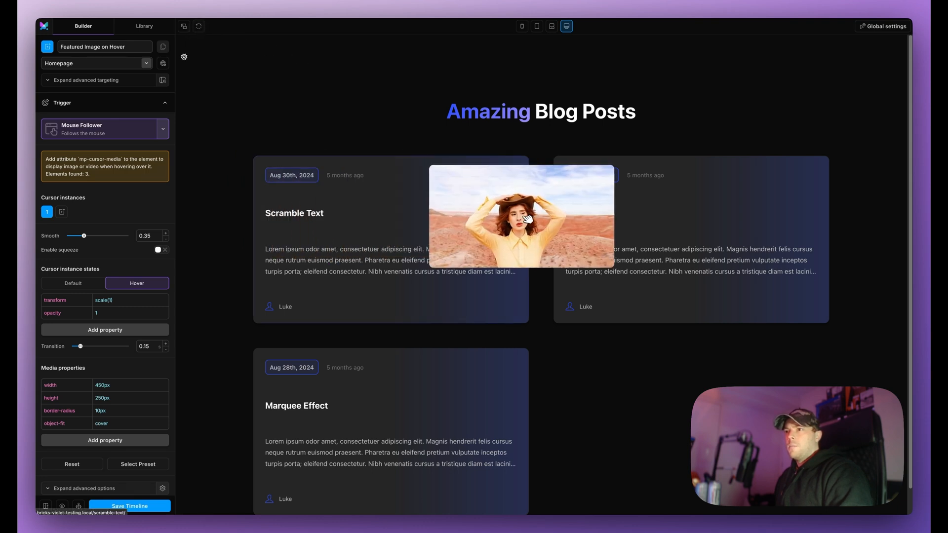
mouse_move(581, 275)
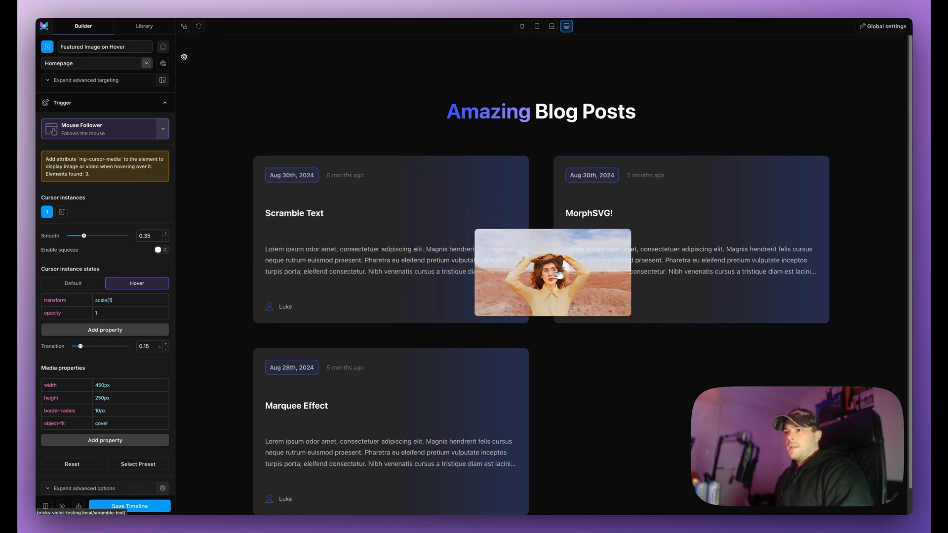
mouse_move(402, 228)
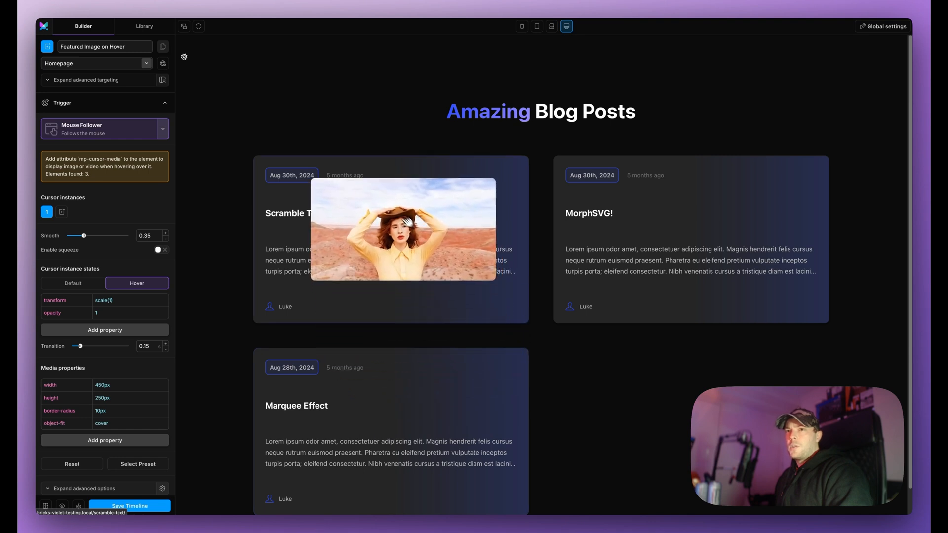
click(158, 250)
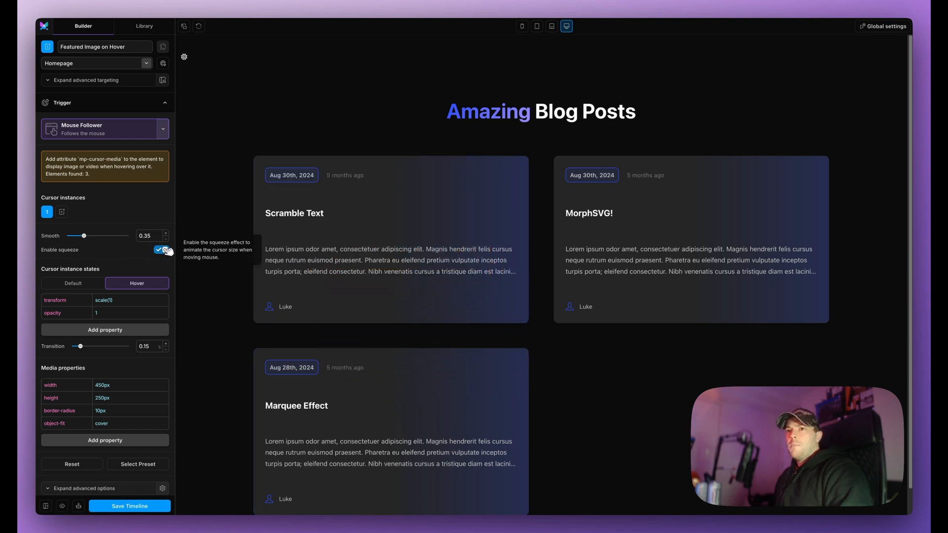
click(128, 506)
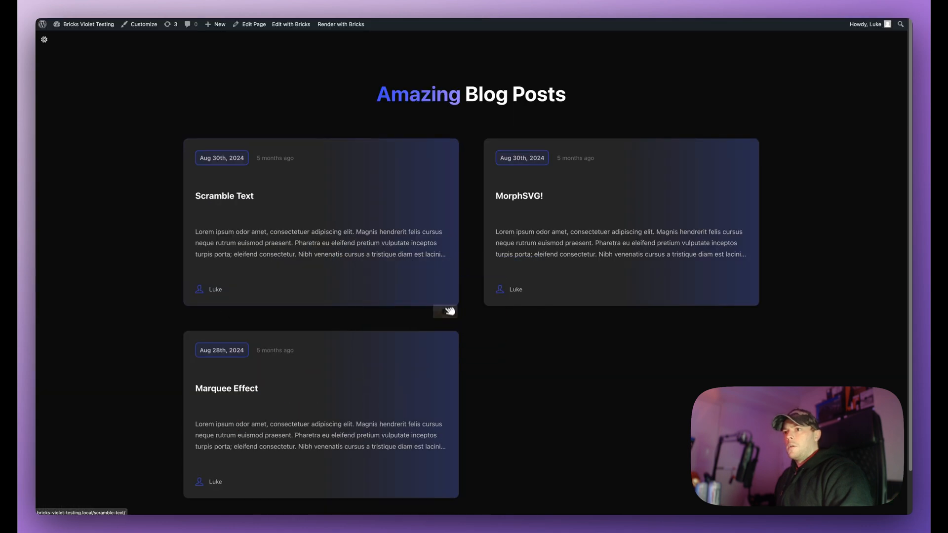
mouse_move(445, 310)
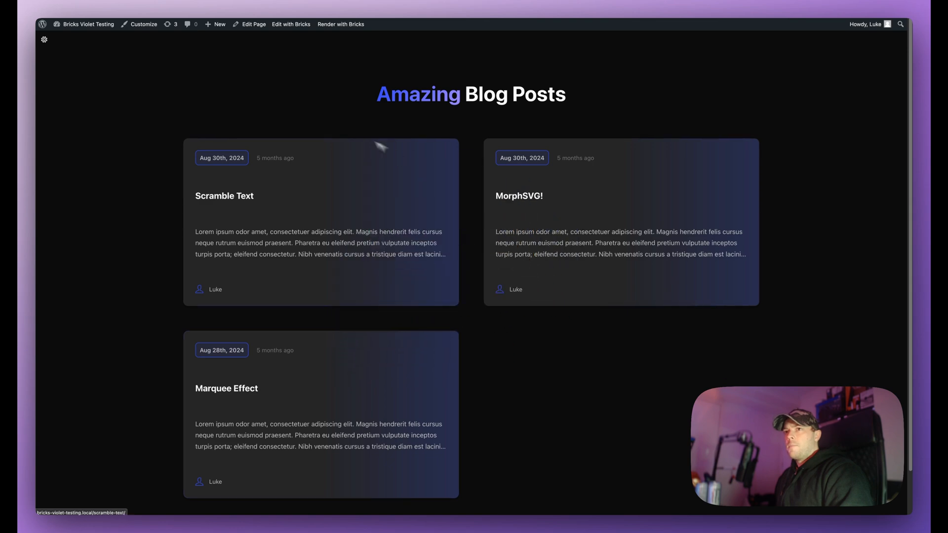
- Load the live homepage and hover a blog card to see the trailing featured image
click(43, 39)
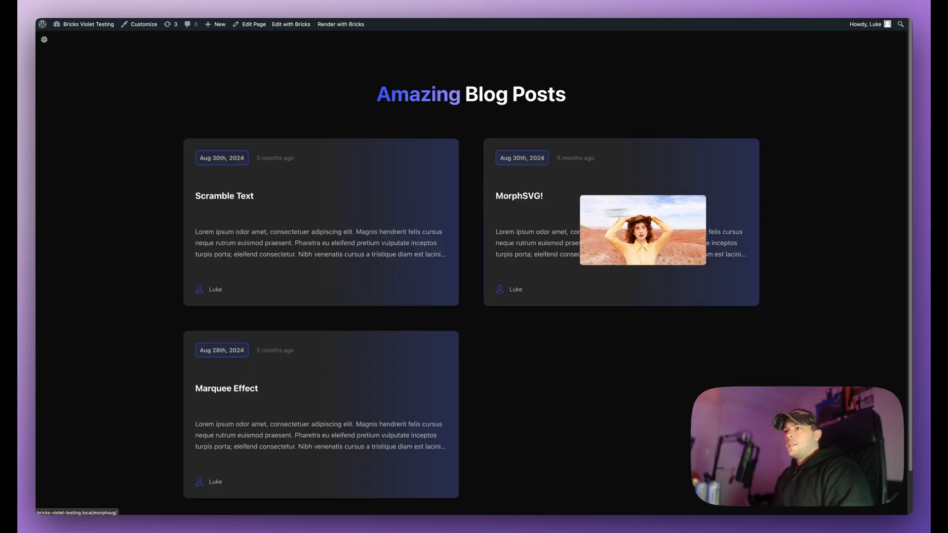
mouse_move(426, 222)
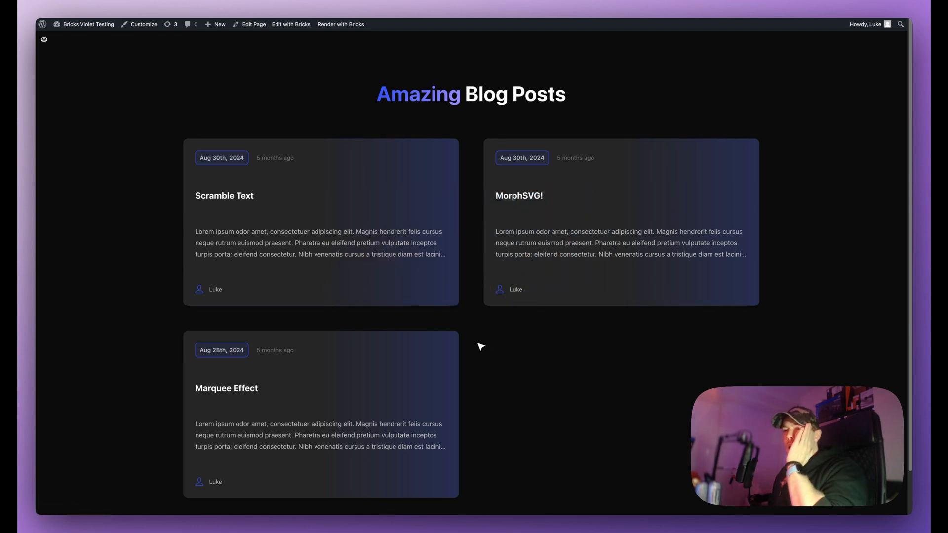
mouse_move(473, 342)
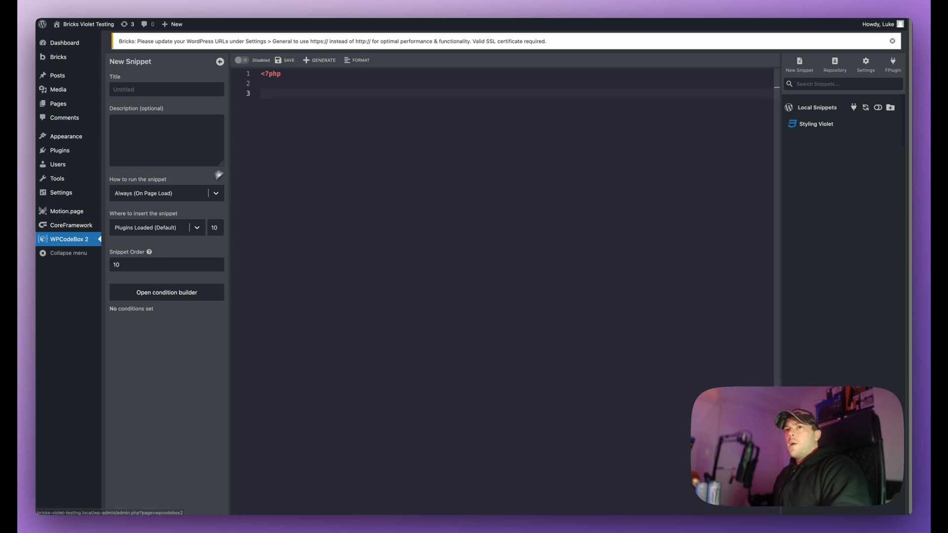
mouse_move(304, 126)
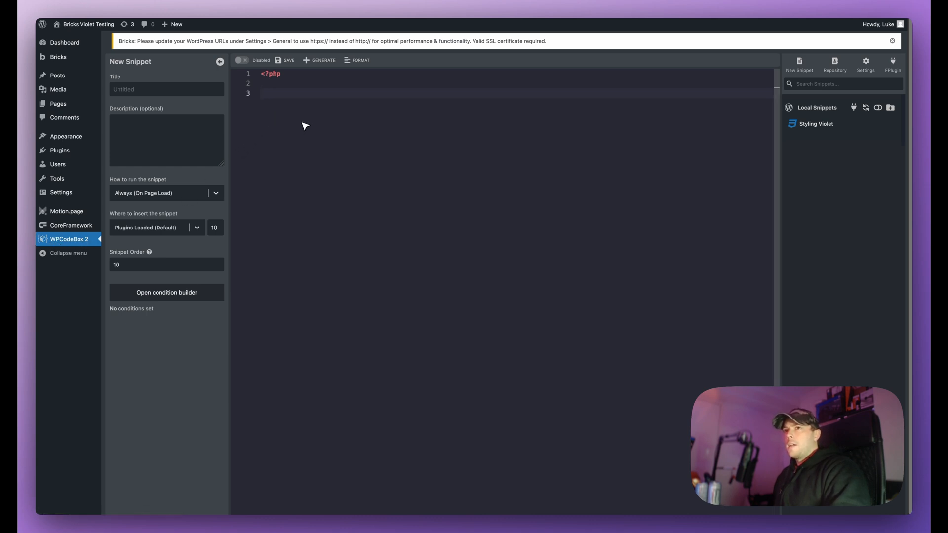
mouse_move(145, 213)
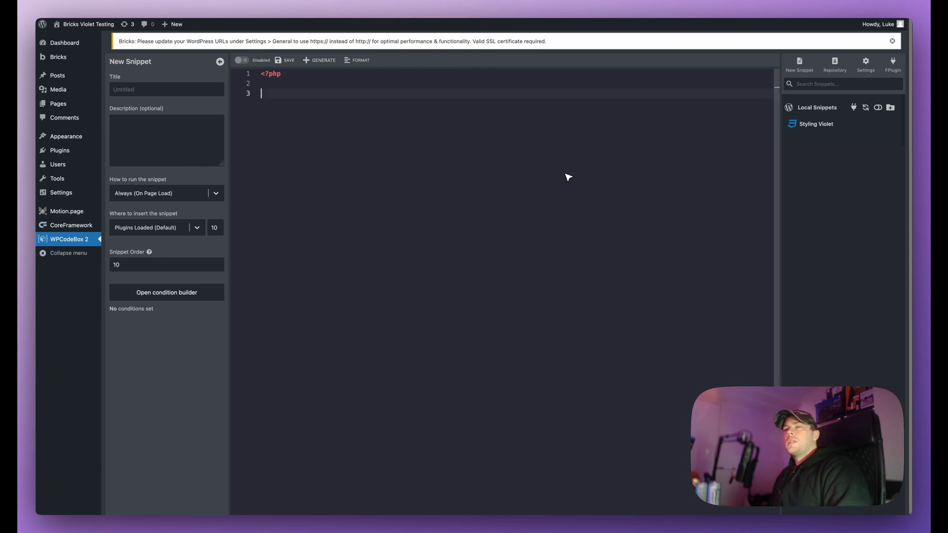
mouse_move(288, 107)
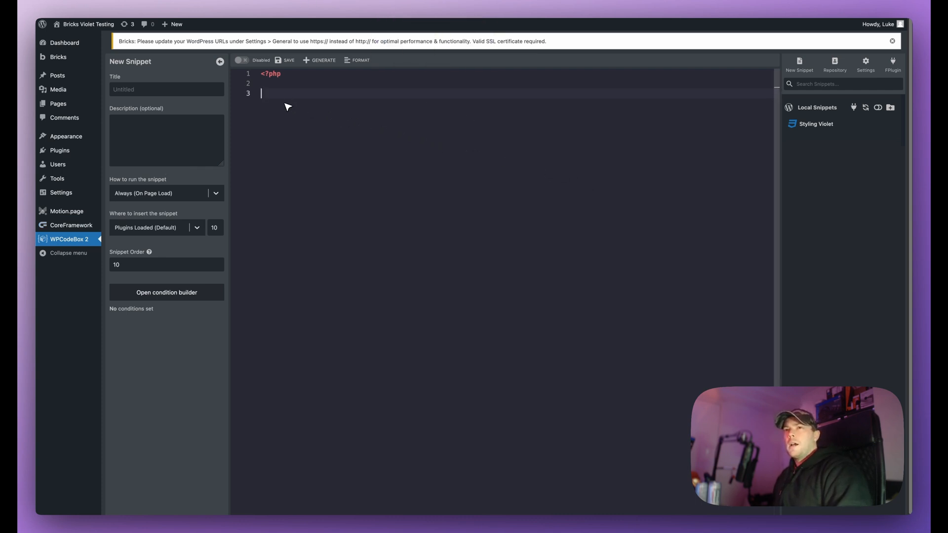
mouse_move(312, 107)
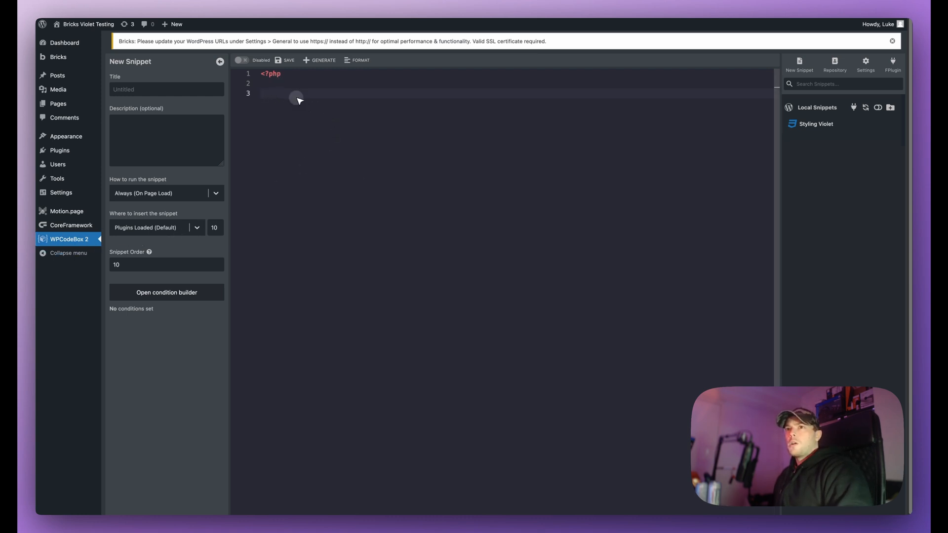
mouse_move(608, 131)
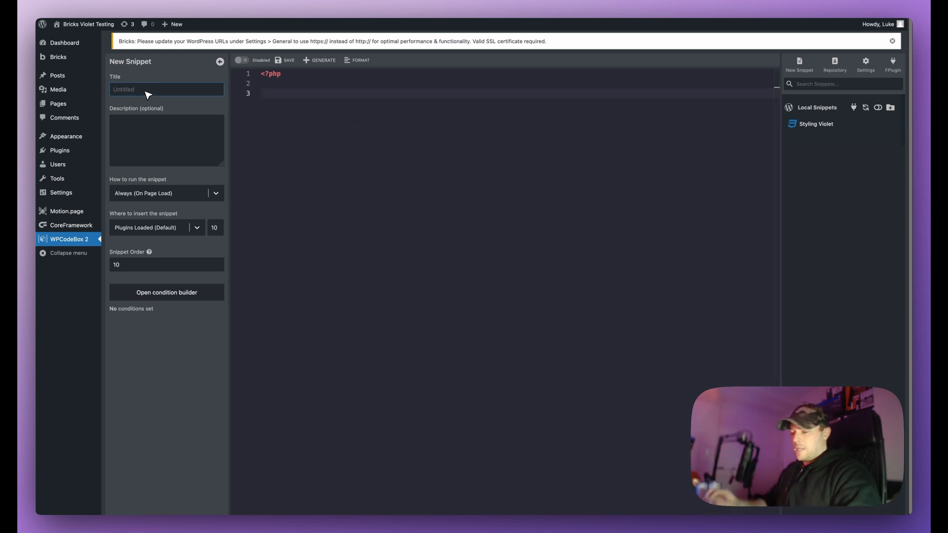
- Title the new WPCodeBox 2 PHP snippet 'Fetch Featured Image'
text(Fetch Featured Image)
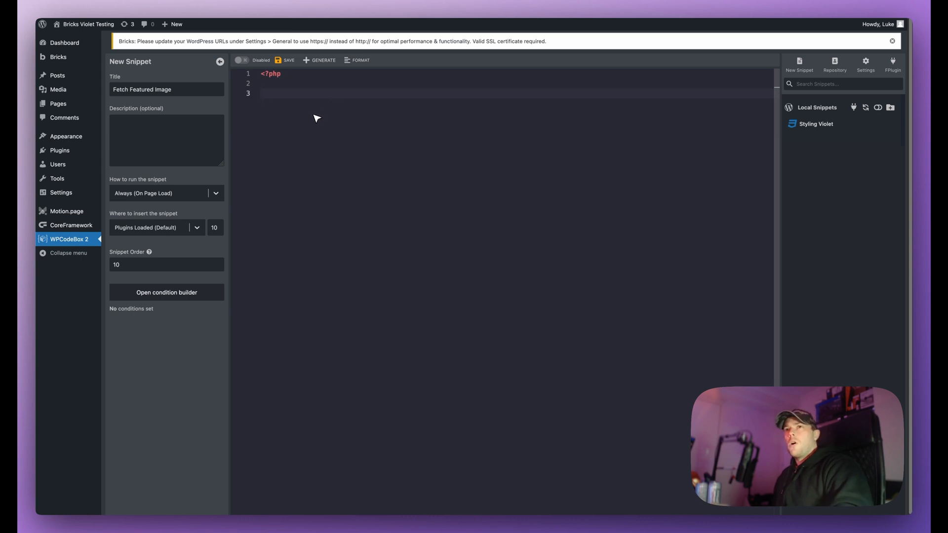
mouse_move(286, 97)
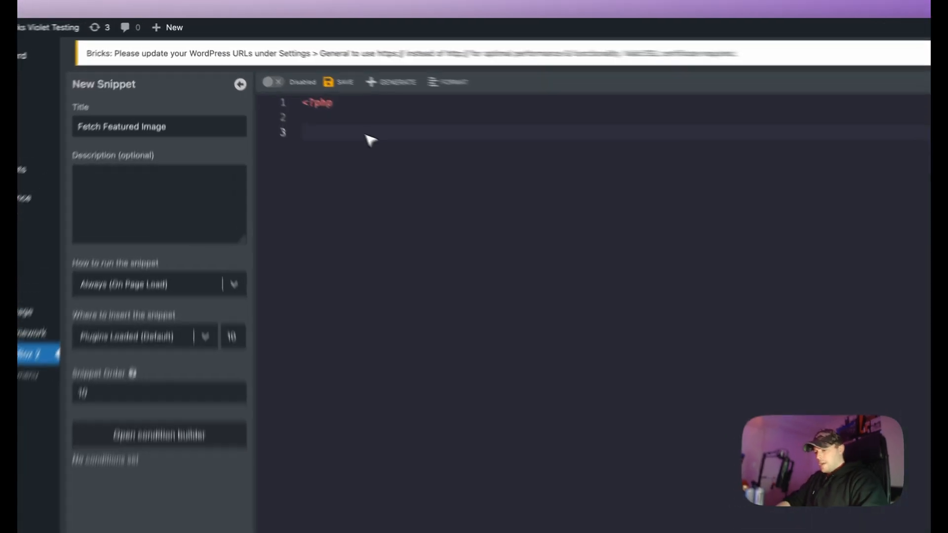
- Define get_featured_image_url() assigning get_the_post_thumbnail_url(get_the_ID()) with an explanatory comment
text(function get)
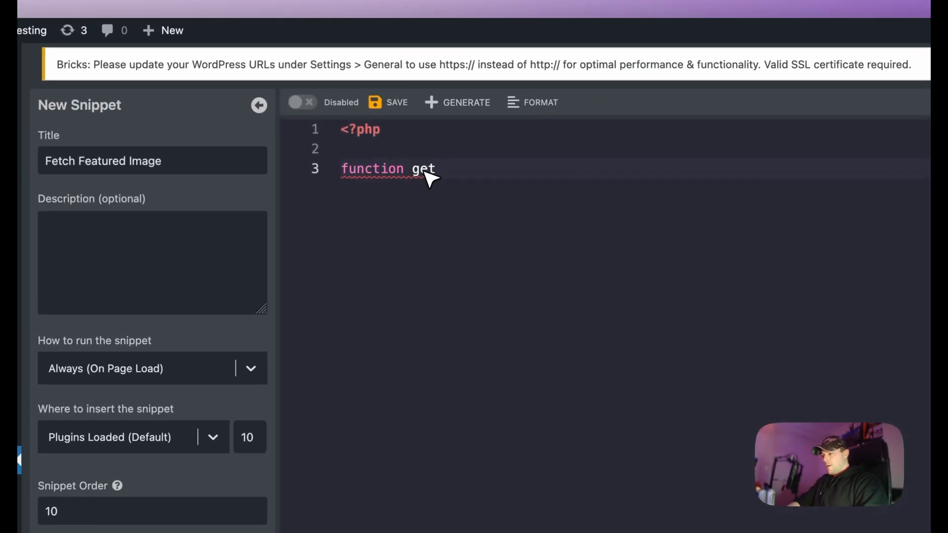
text(_featured_image-url)
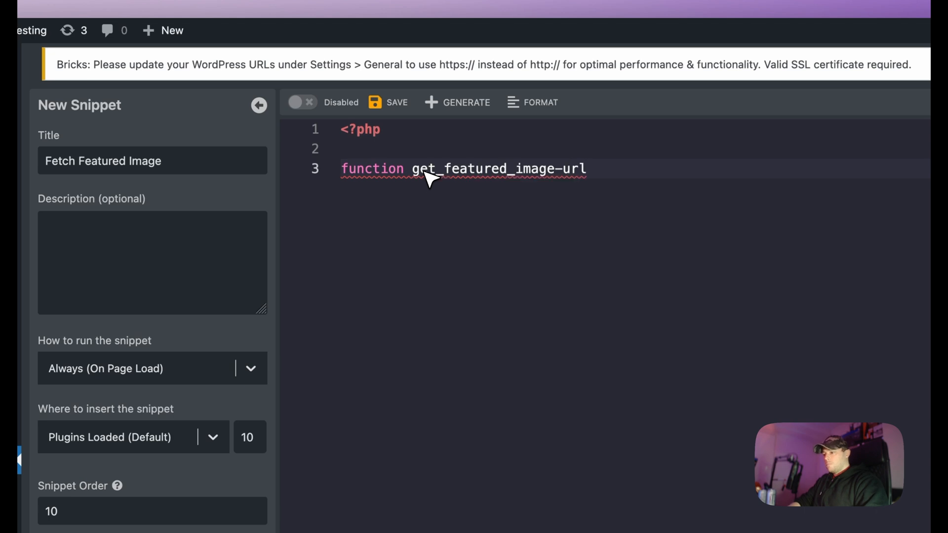
text((){)
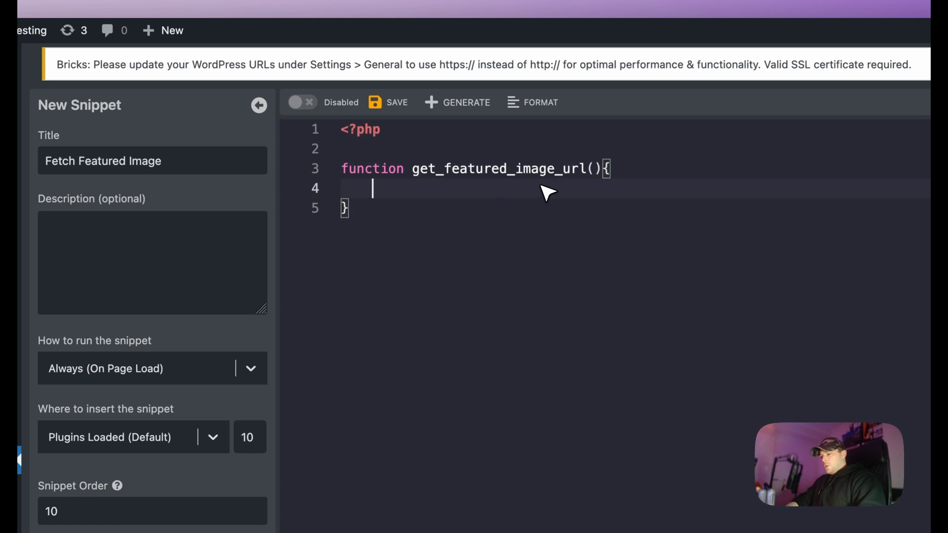
text($featured_image_)
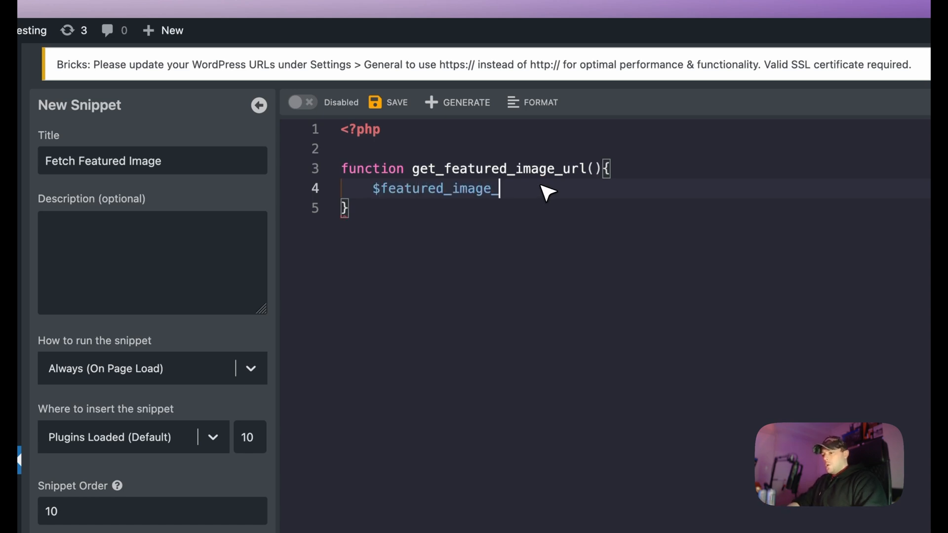
text(url =)
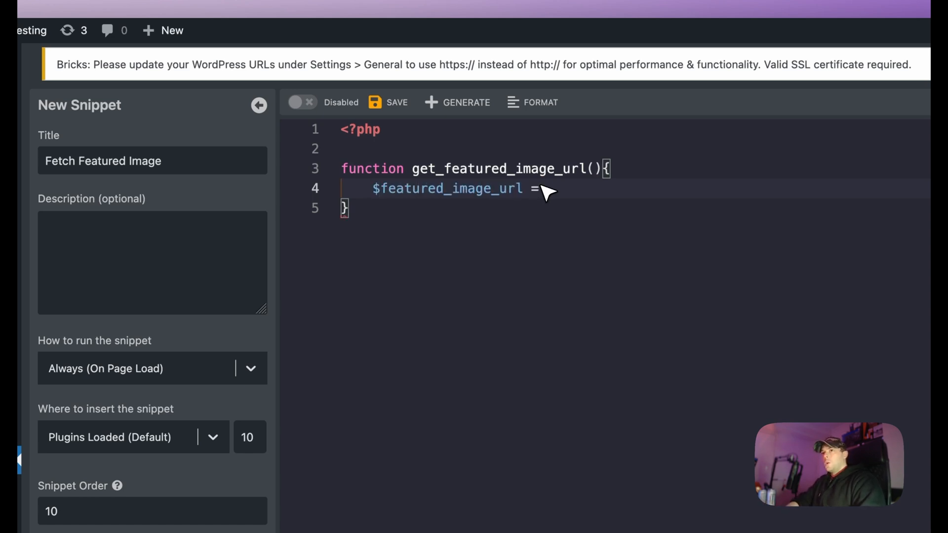
text(get_the_post_thumbna)
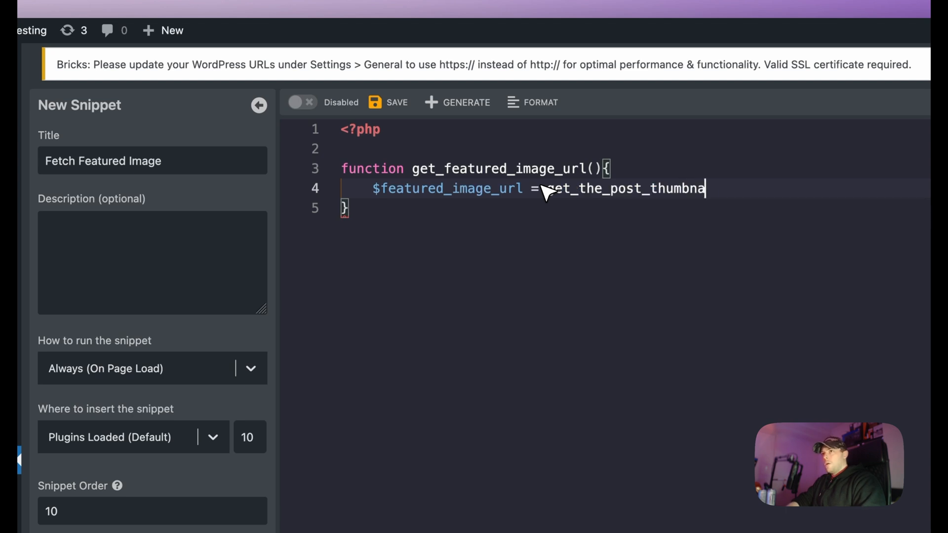
text(il_url)
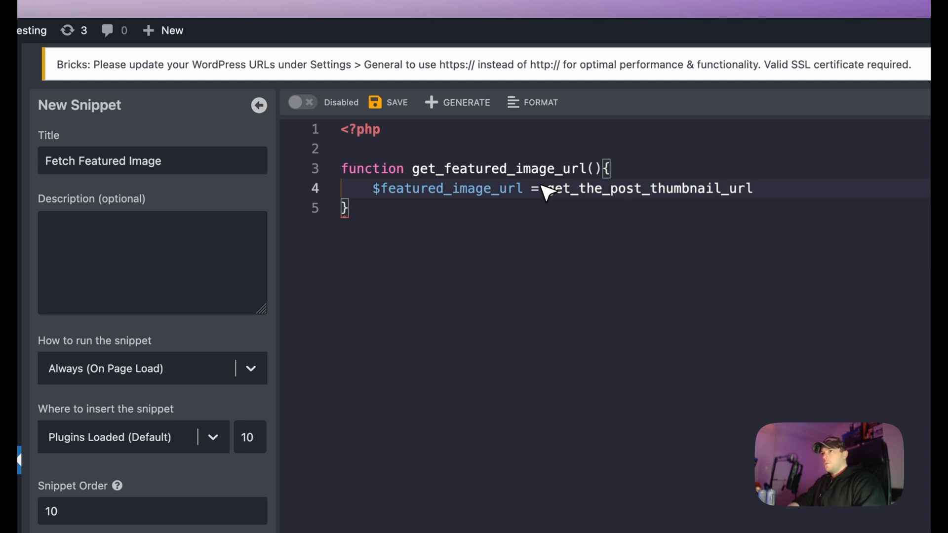
text((get_)
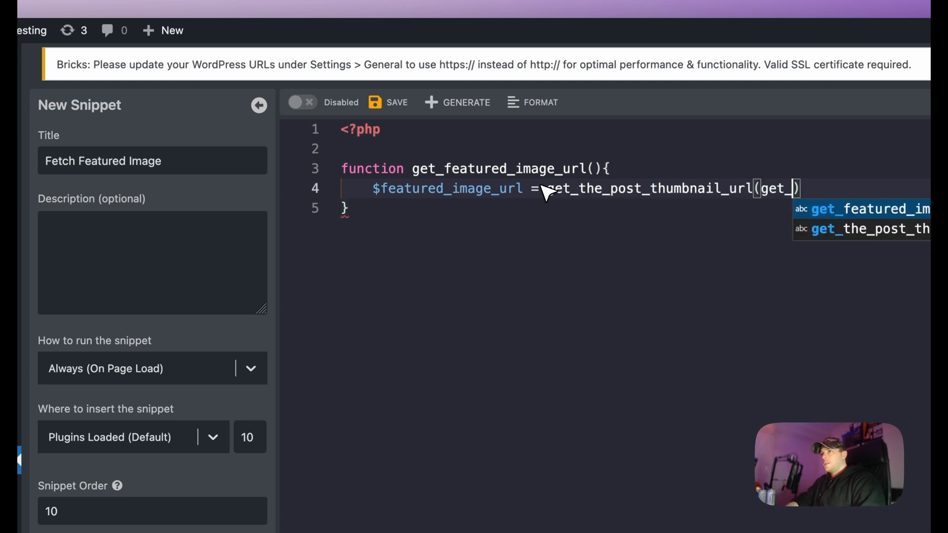
text(the_)
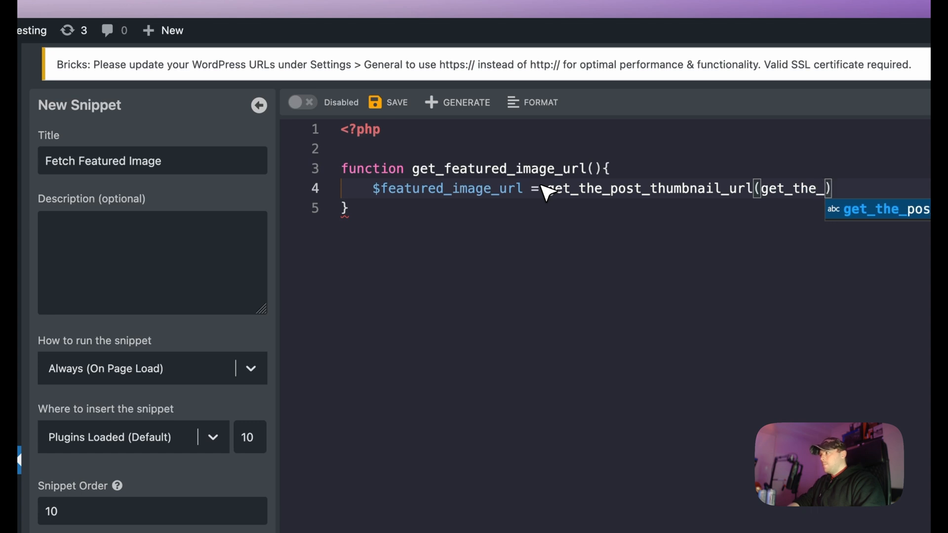
text(ID())
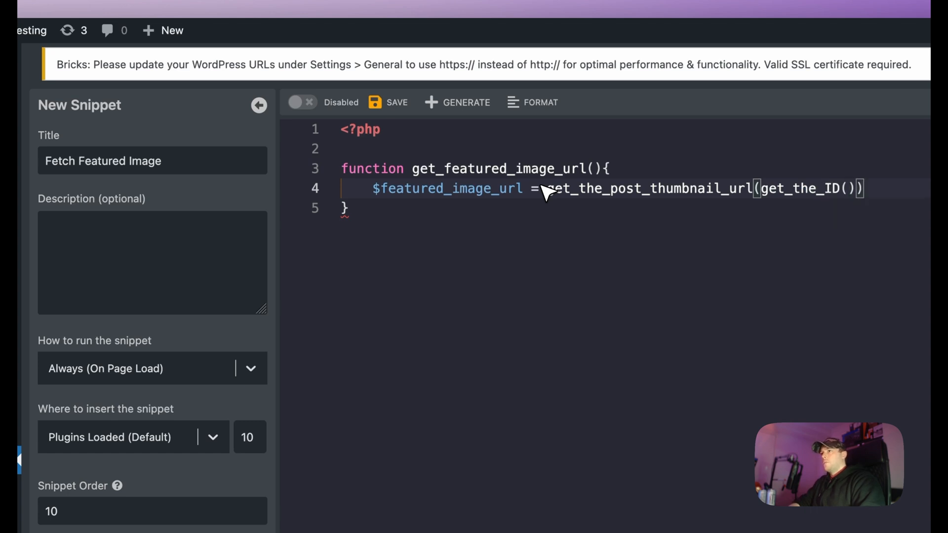
text(//Get the URL)
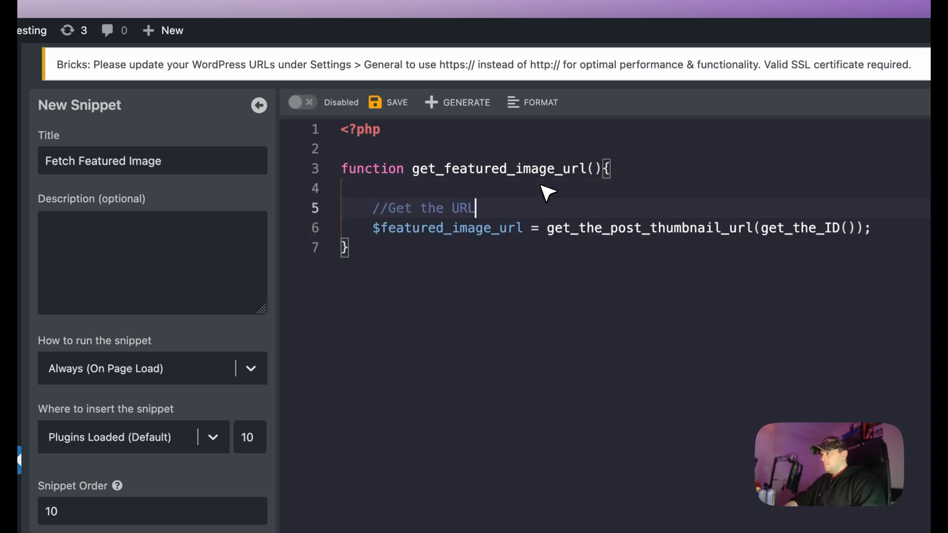
text(of the featured image for the current post in the loop)
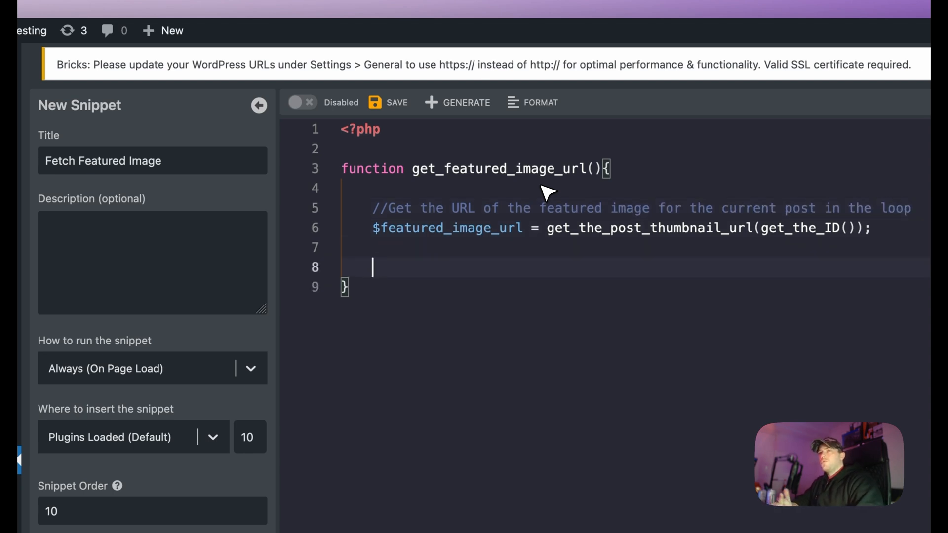
- Add an if/else returning $featured_image_url when it exists, otherwise null
text(// Check if a featured image exists, and if not, return null)
text(if()
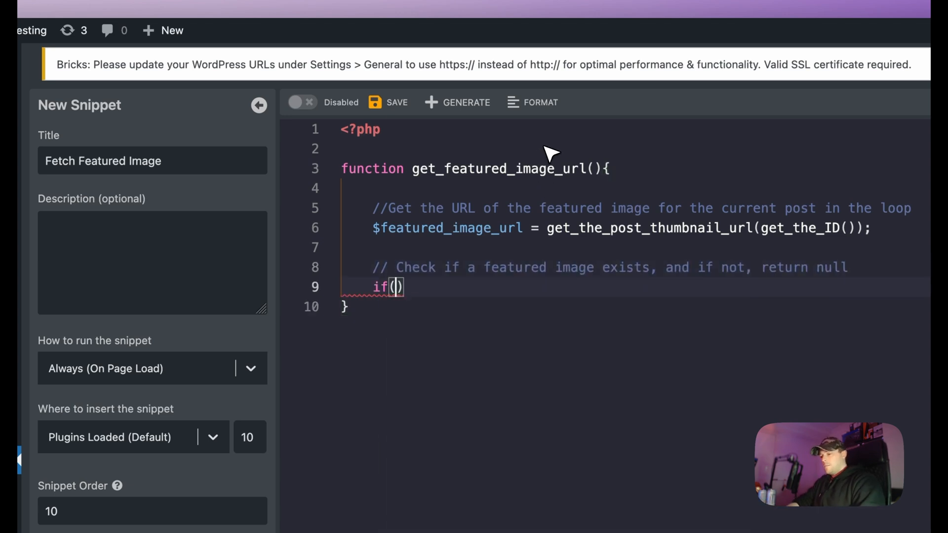
text($featured_image_url) {)
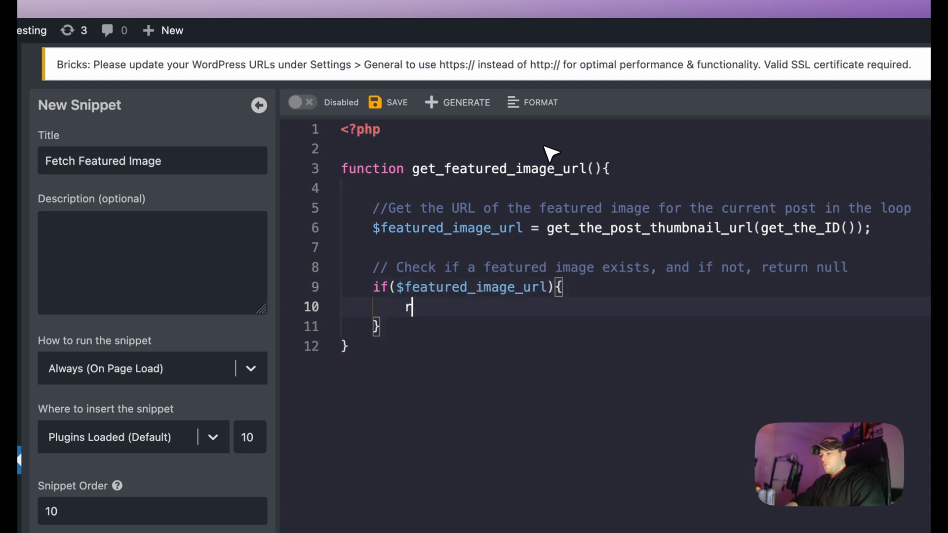
text(eturn $)
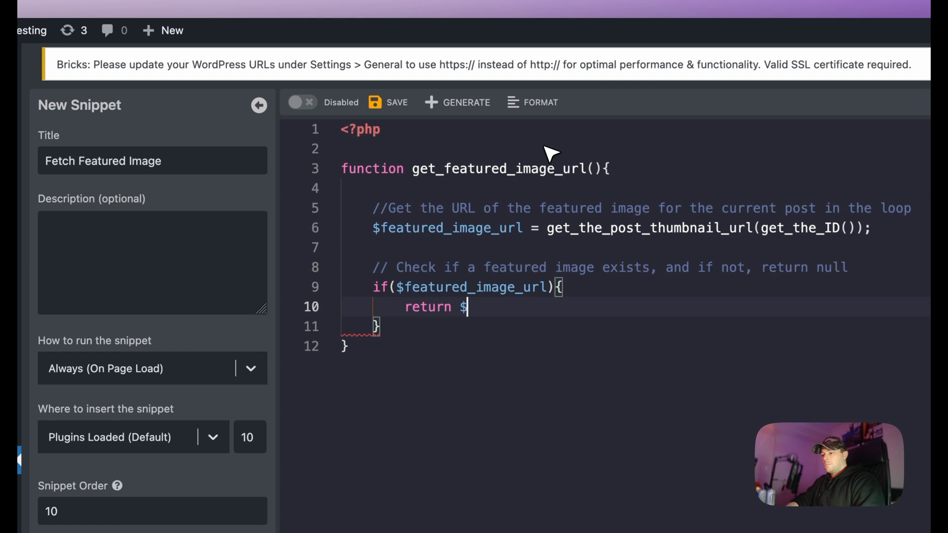
text(featured_image_url;)
text(retur)
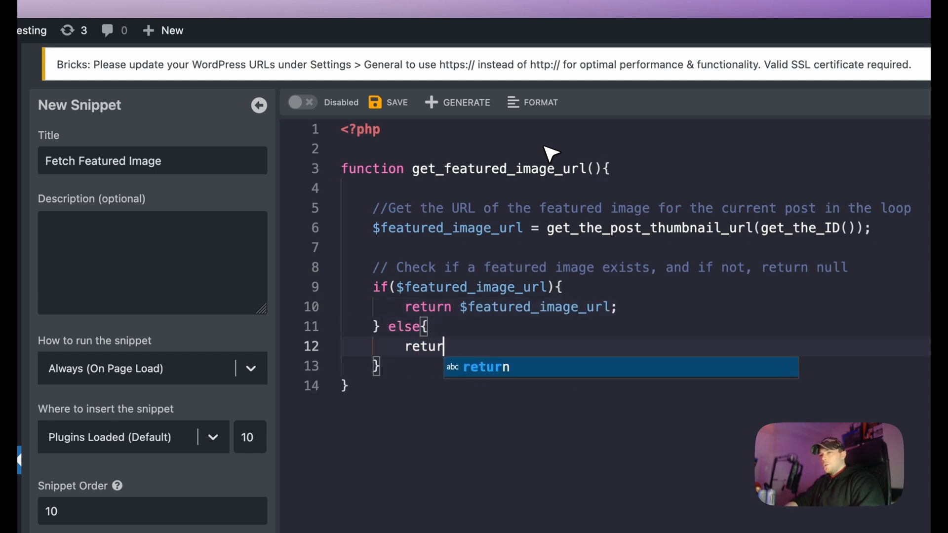
text(null;)
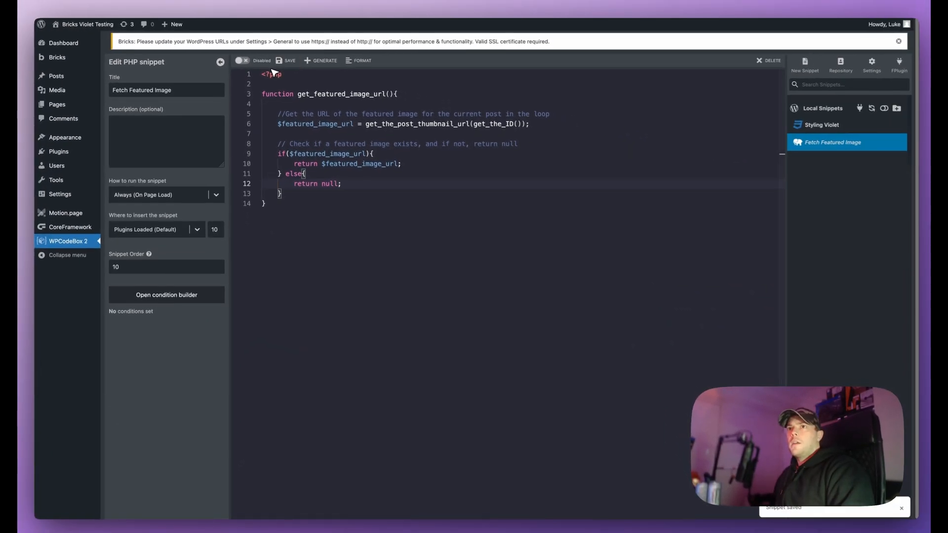
- Enable the Fetch Featured Image snippet and save the Bricks page with the echo attribute
click(242, 60)
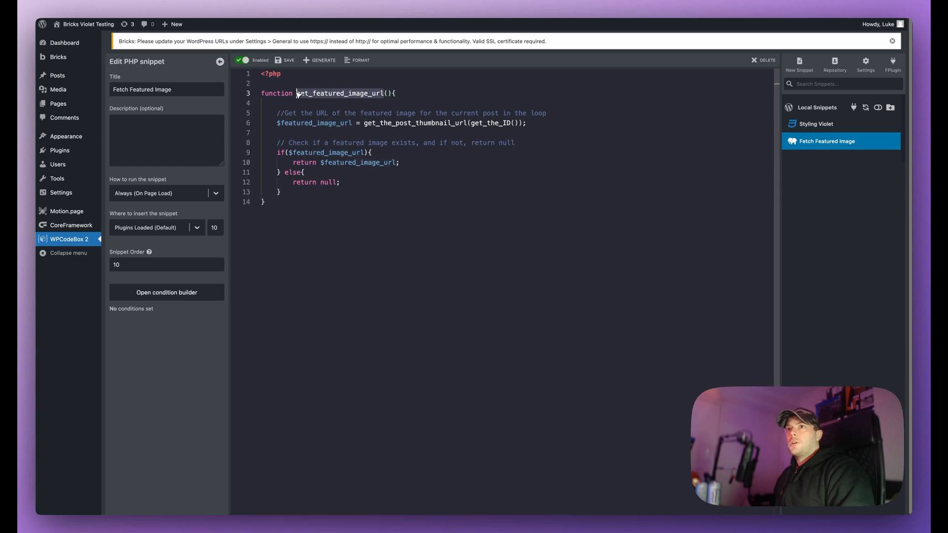
mouse_move(360, 164)
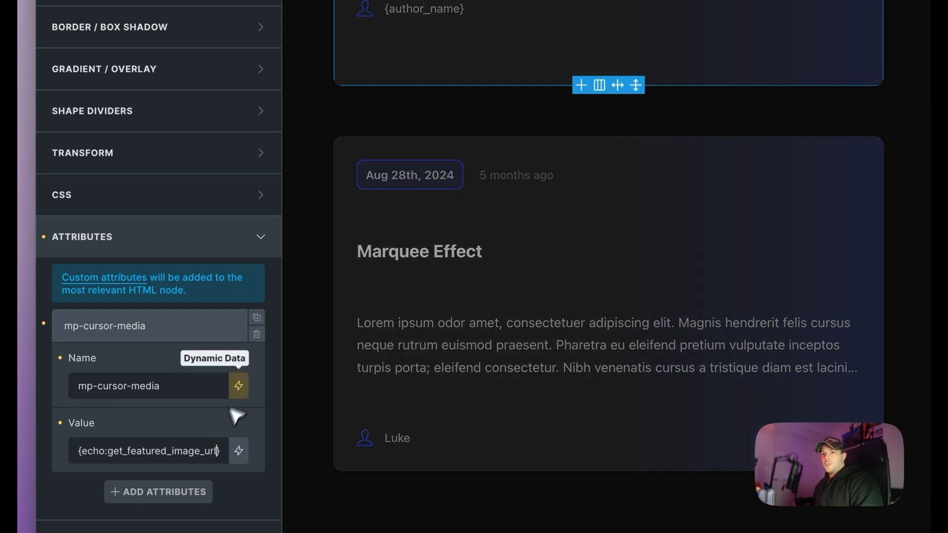
scroll(down, 3)
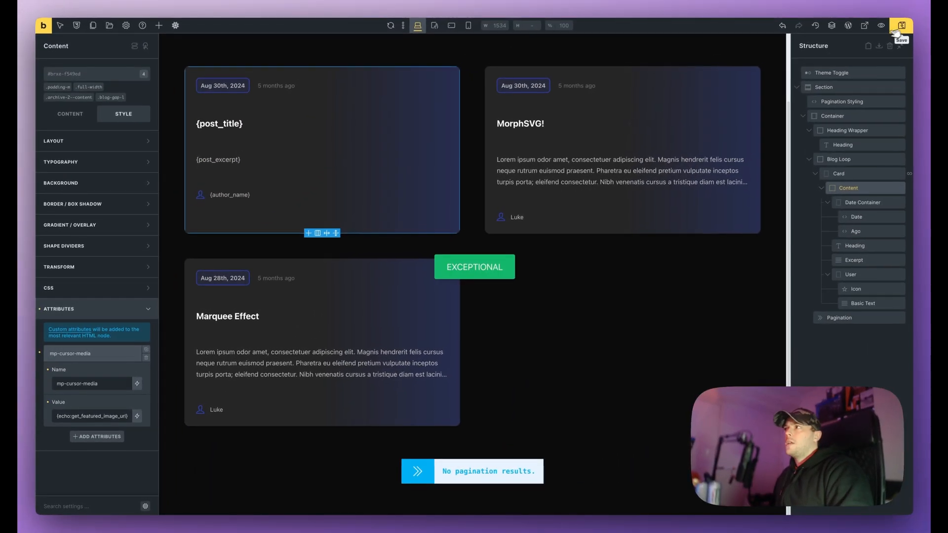
click(880, 25)
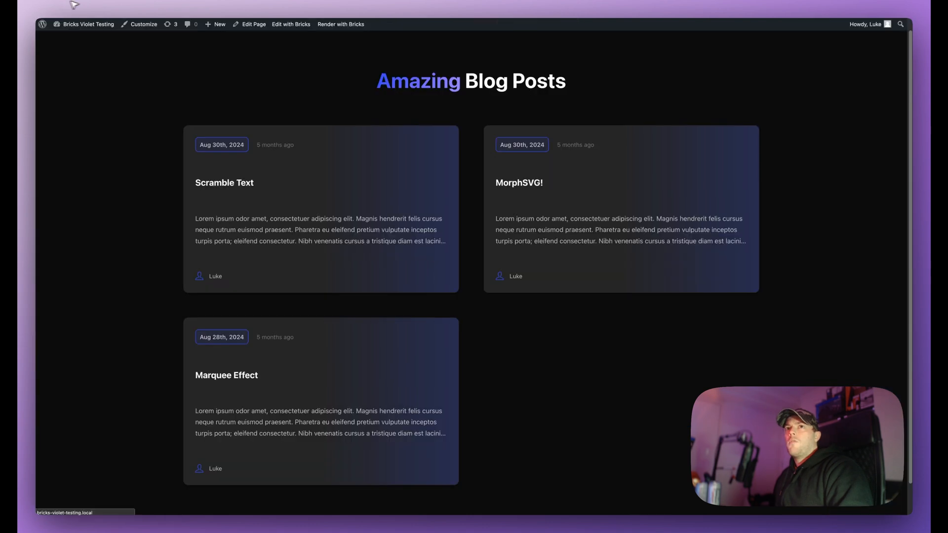
mouse_move(531, 200)
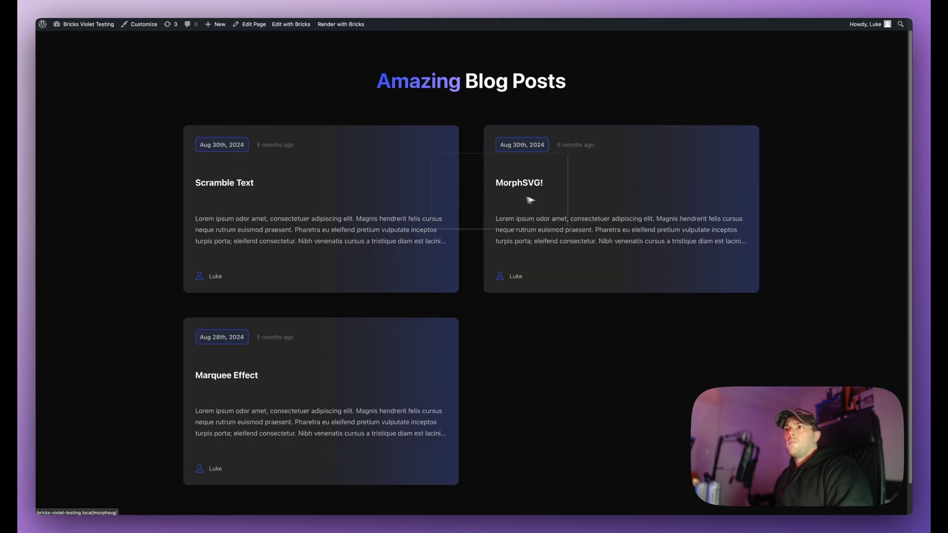
mouse_move(587, 278)
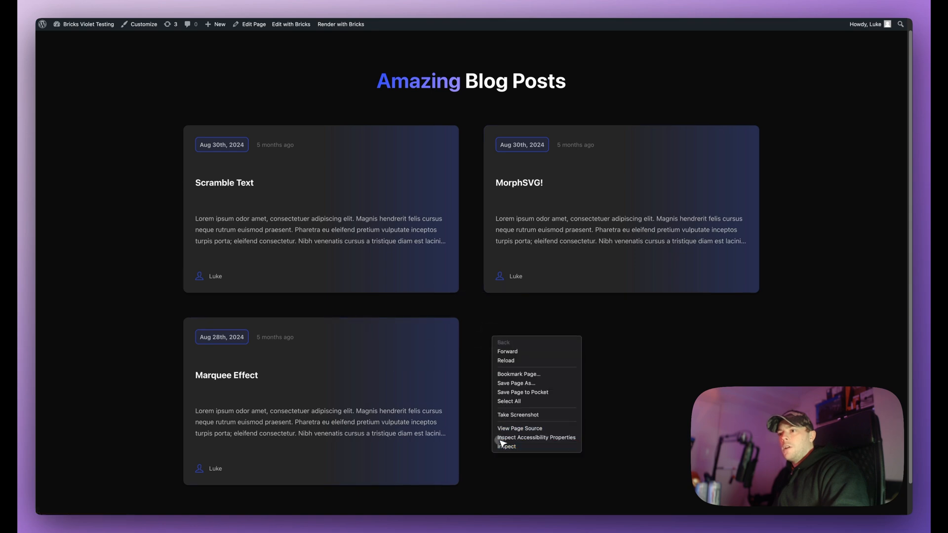
- Inspect a blog card's markup to check its mp-cursor-media attribute
click(505, 446)
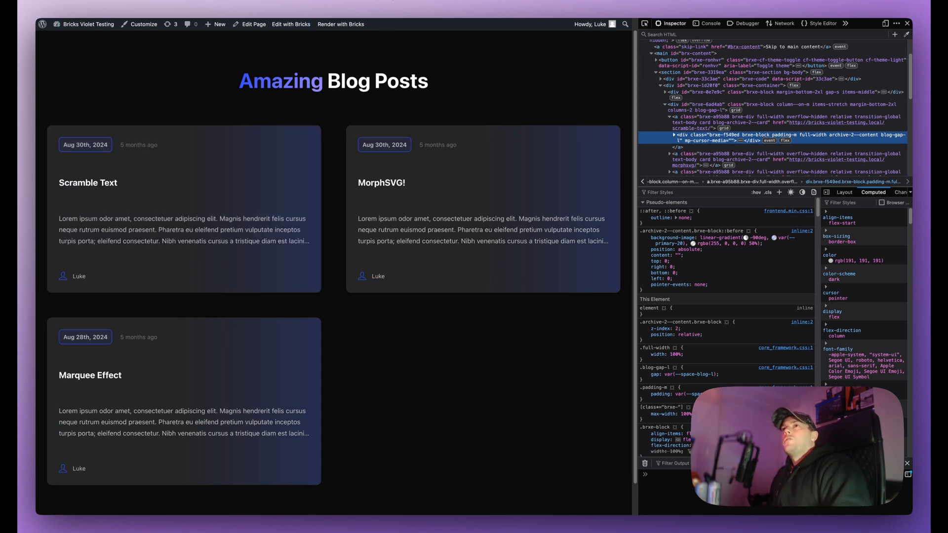
mouse_move(336, 121)
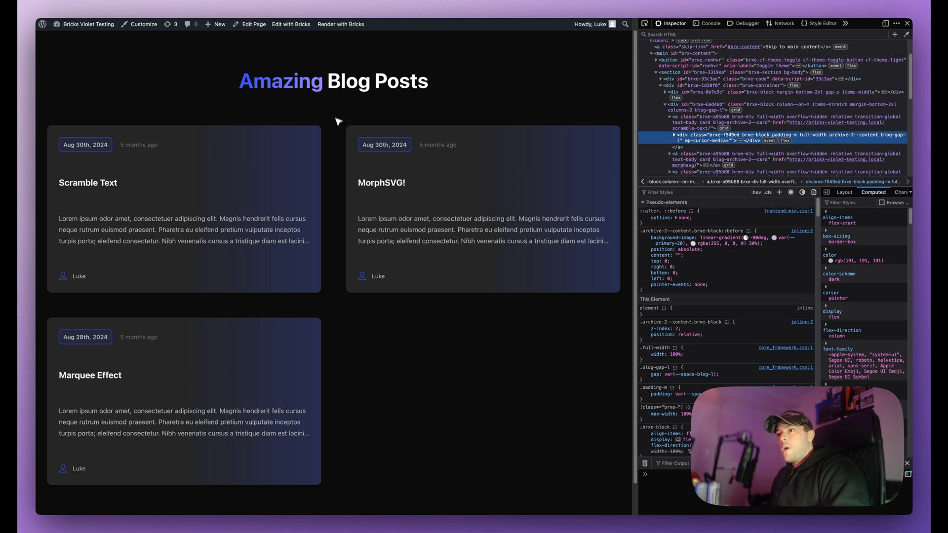
mouse_move(344, 138)
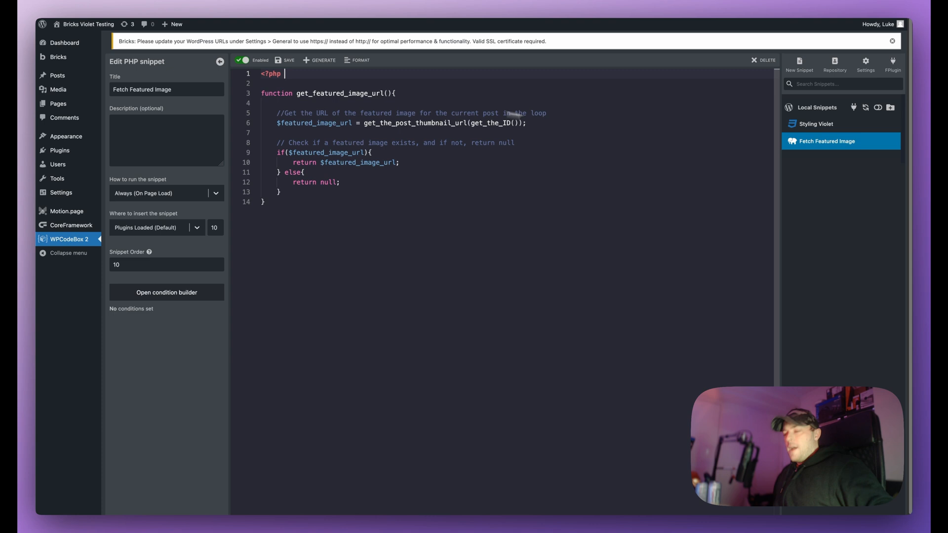
- Add a bricks/code/echo_function_names filter above the function returning ["get_featured_image_url"]
key(Enter)
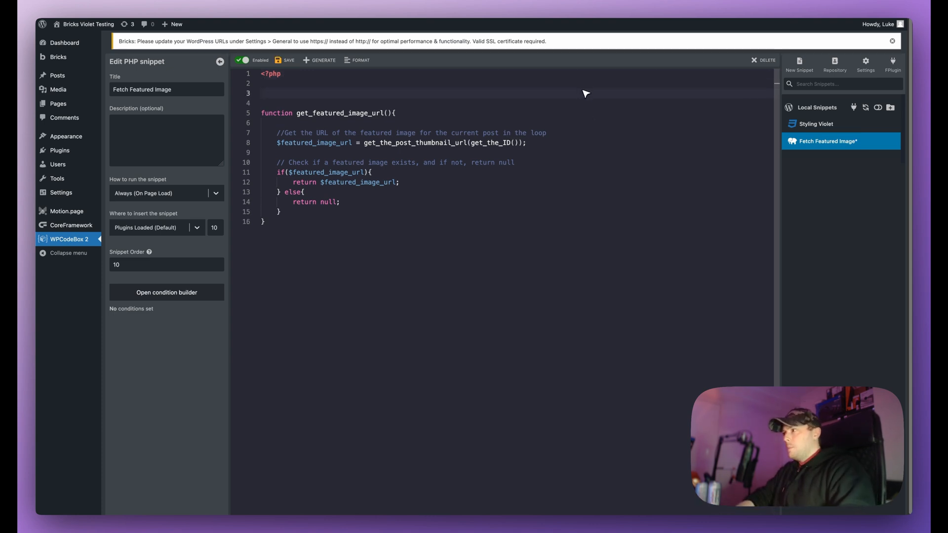
text(add_filter)
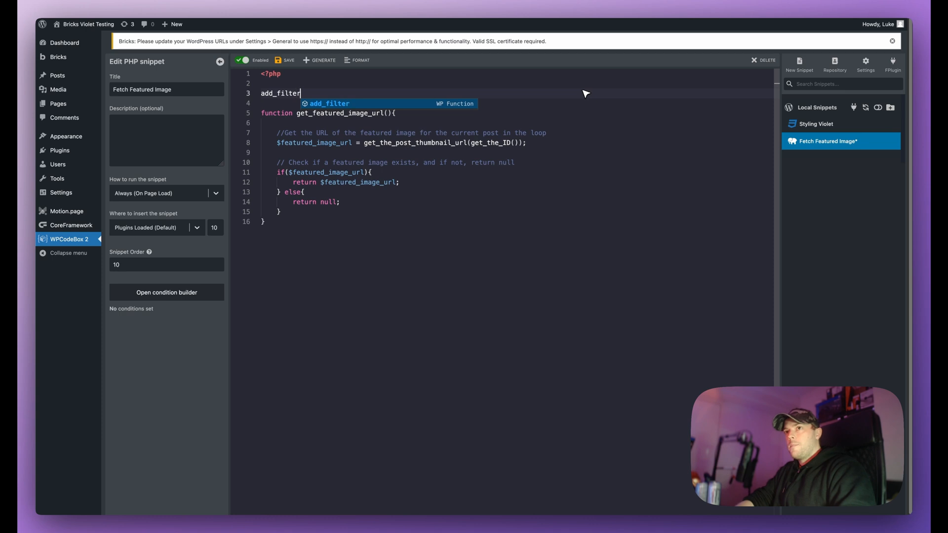
text(("bricks/code/")
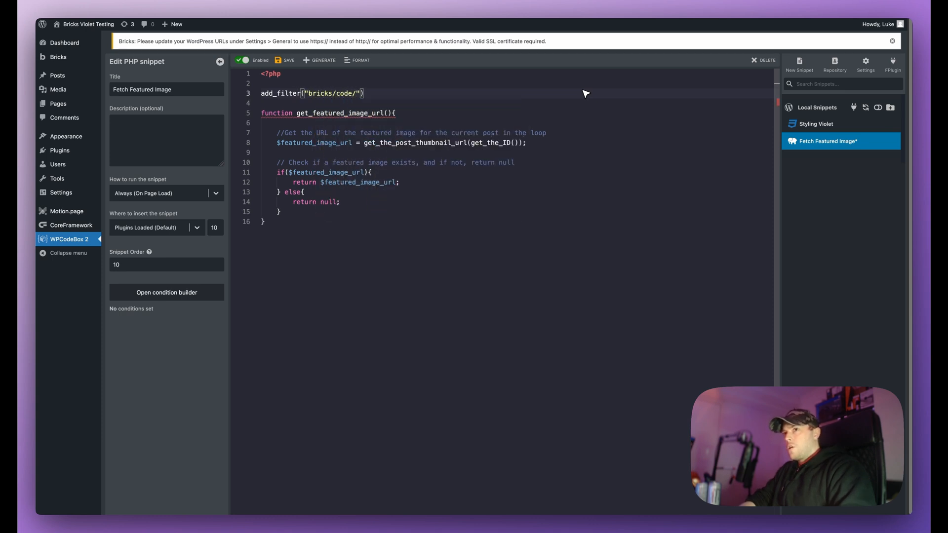
text(echo_function_names)
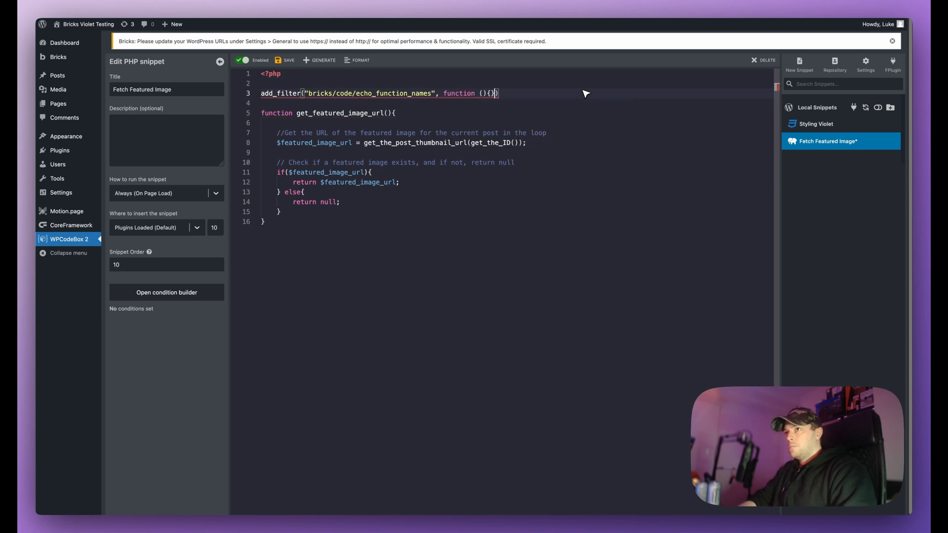
text(return [)
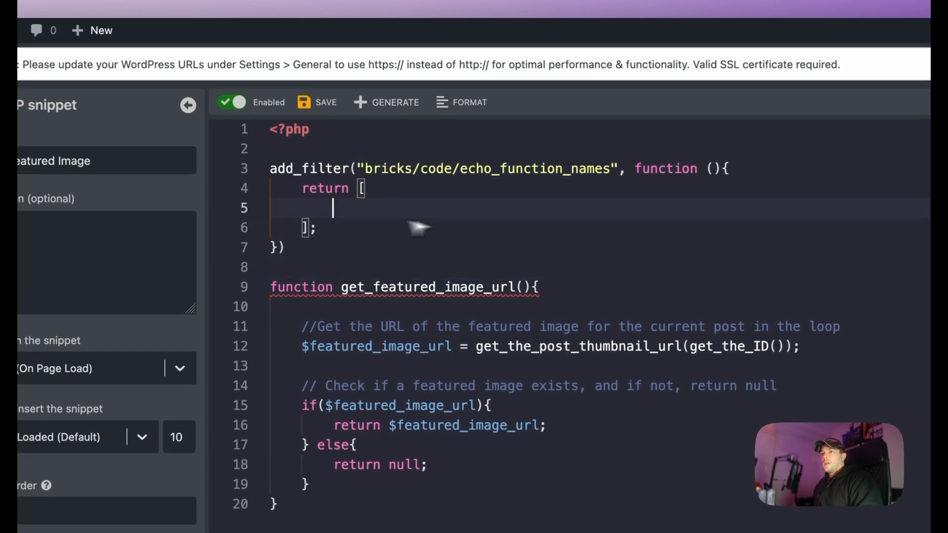
text("get_featured_image_url")
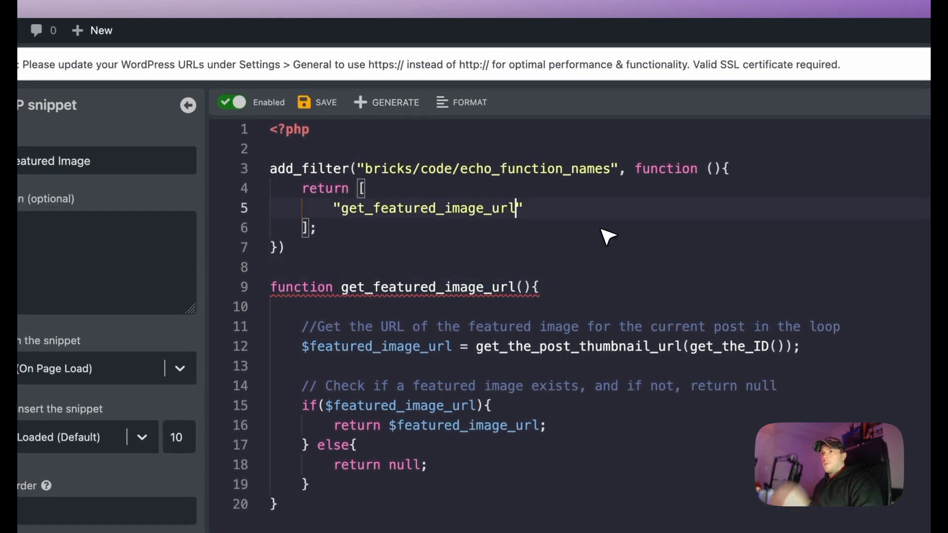